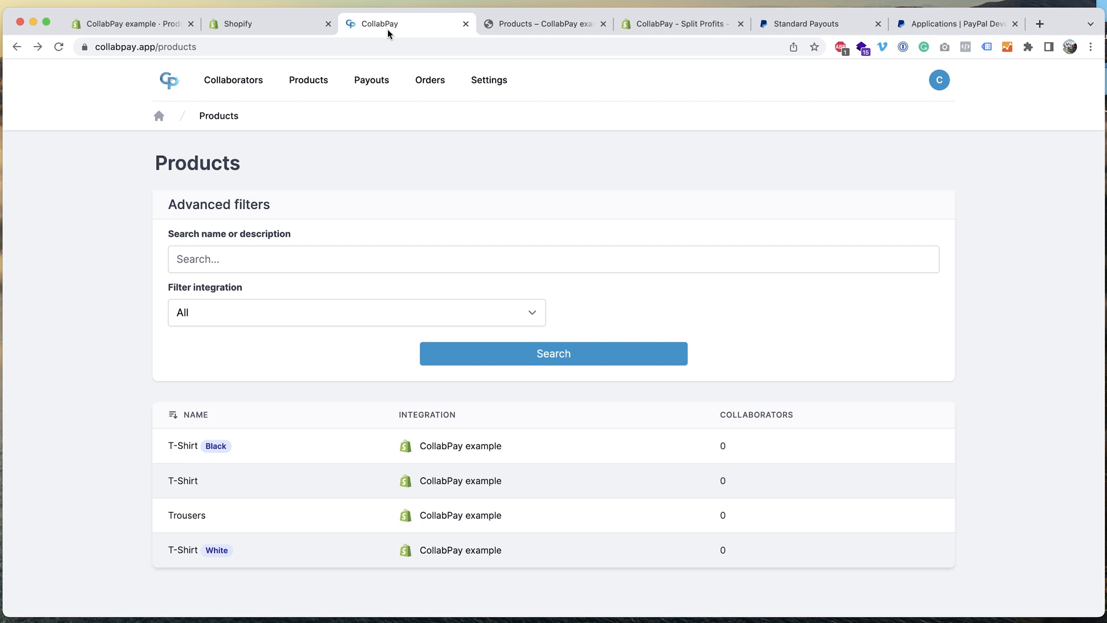
# - View the T-Shirt Black product, then go to the still-empty Collaborators list
pyautogui.click(191, 446)
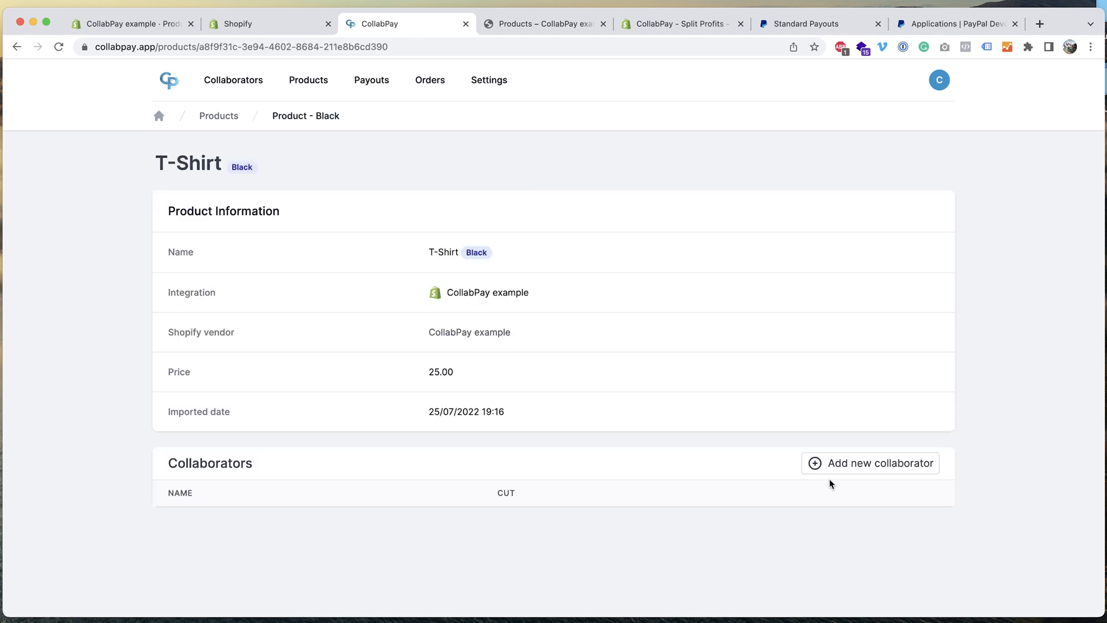
pyautogui.moveTo(445, 190)
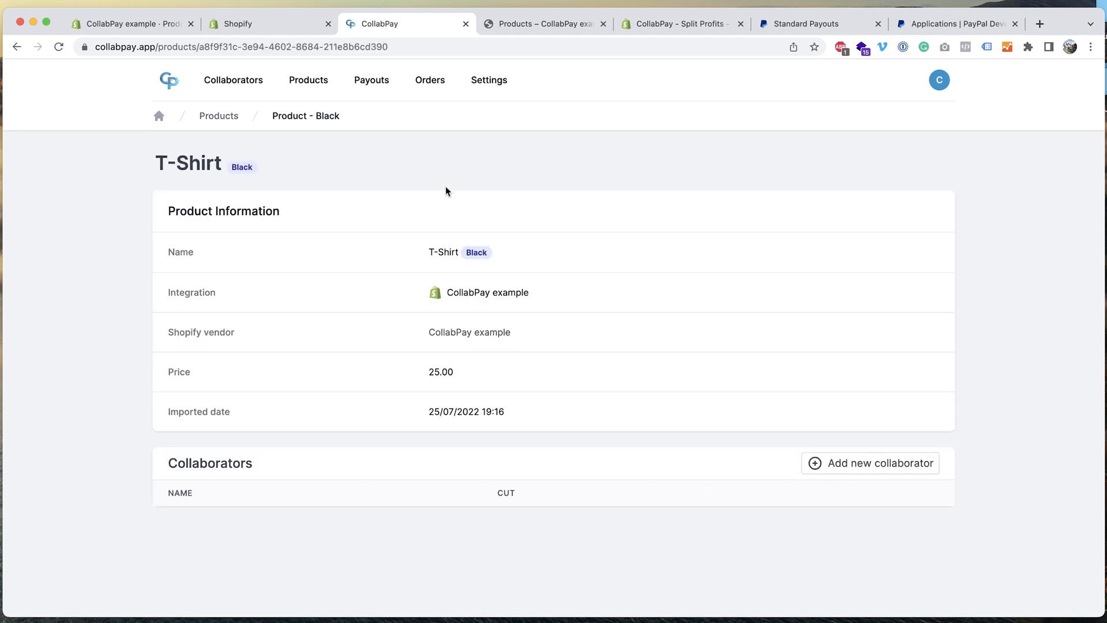
pyautogui.click(233, 80)
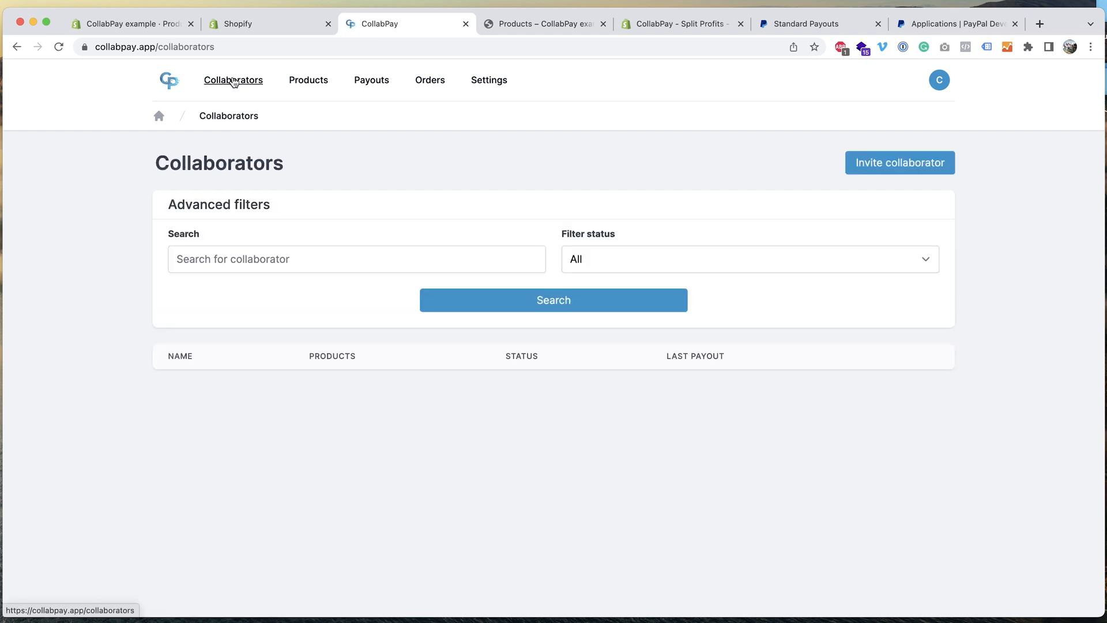
pyautogui.click(899, 162)
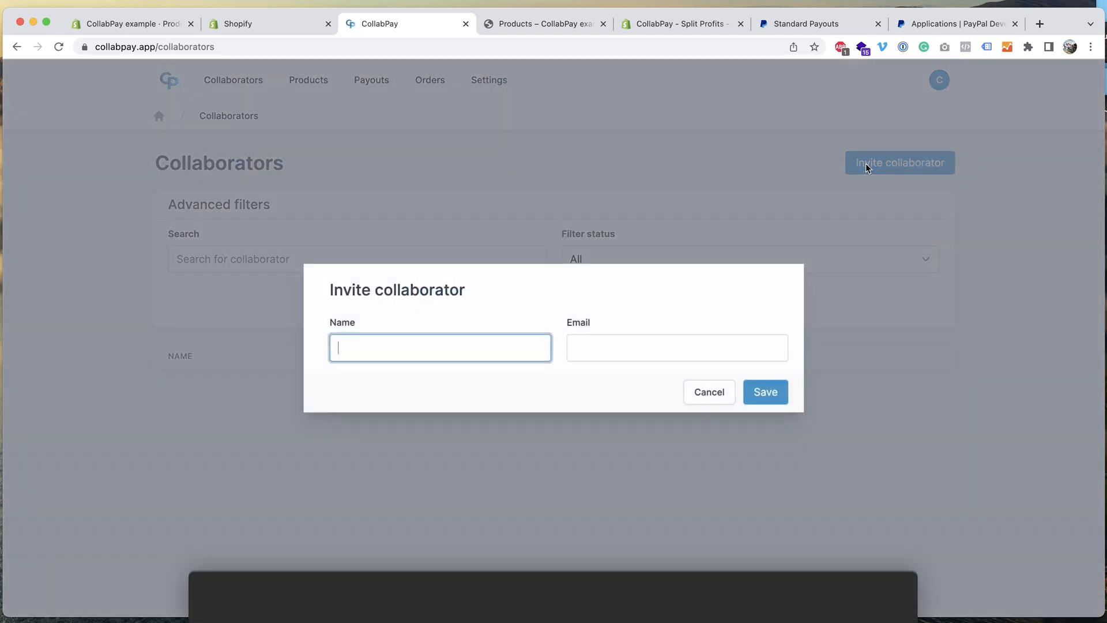
pyautogui.write('C')
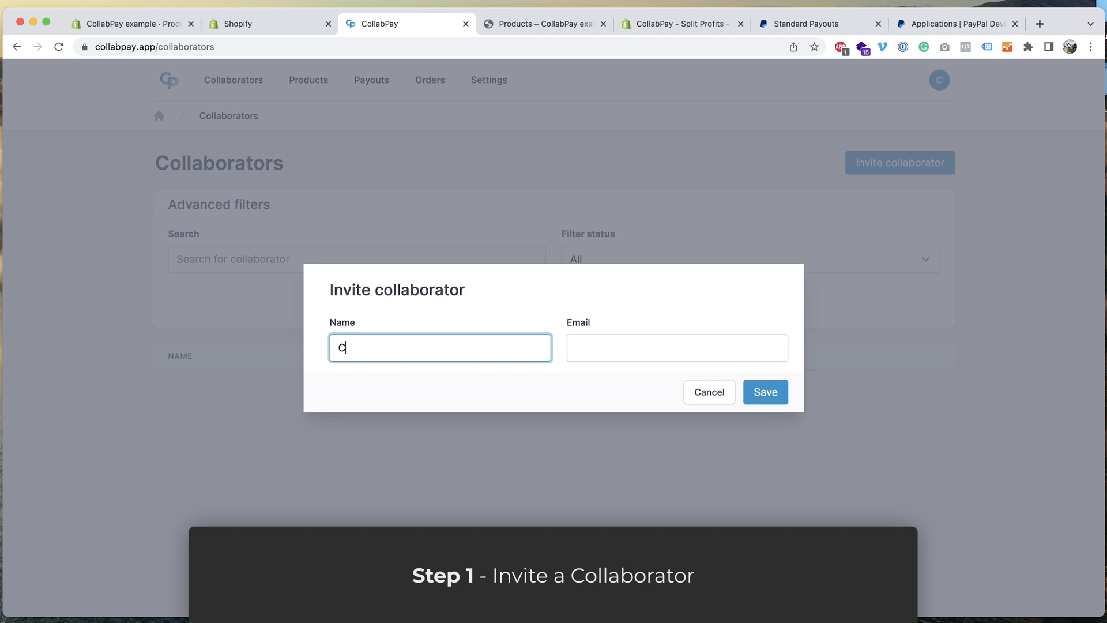
pyautogui.click(676, 347)
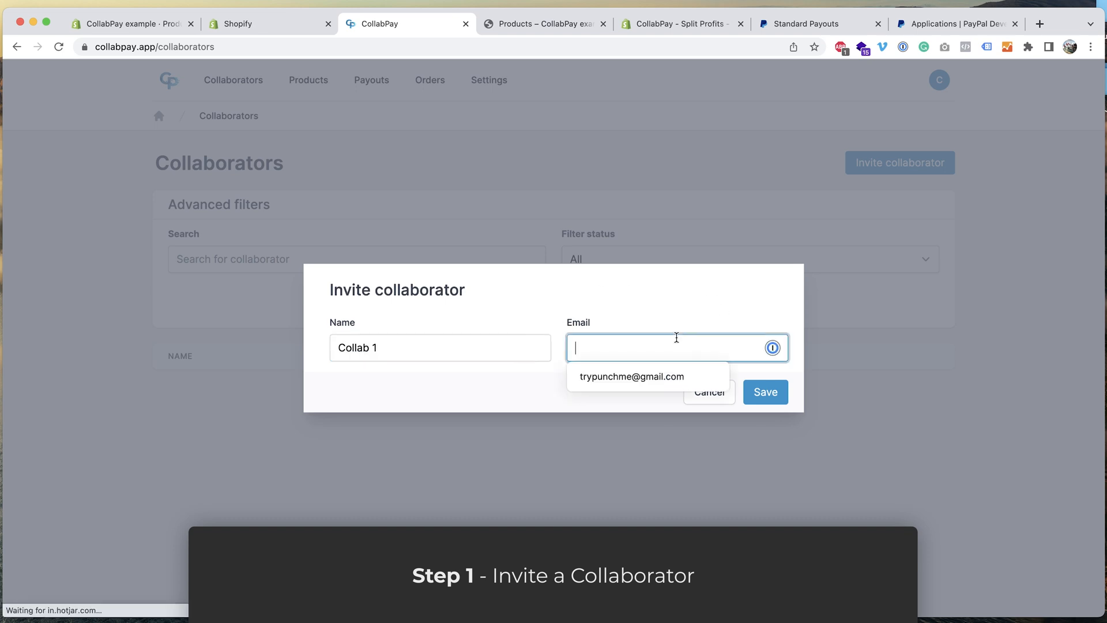
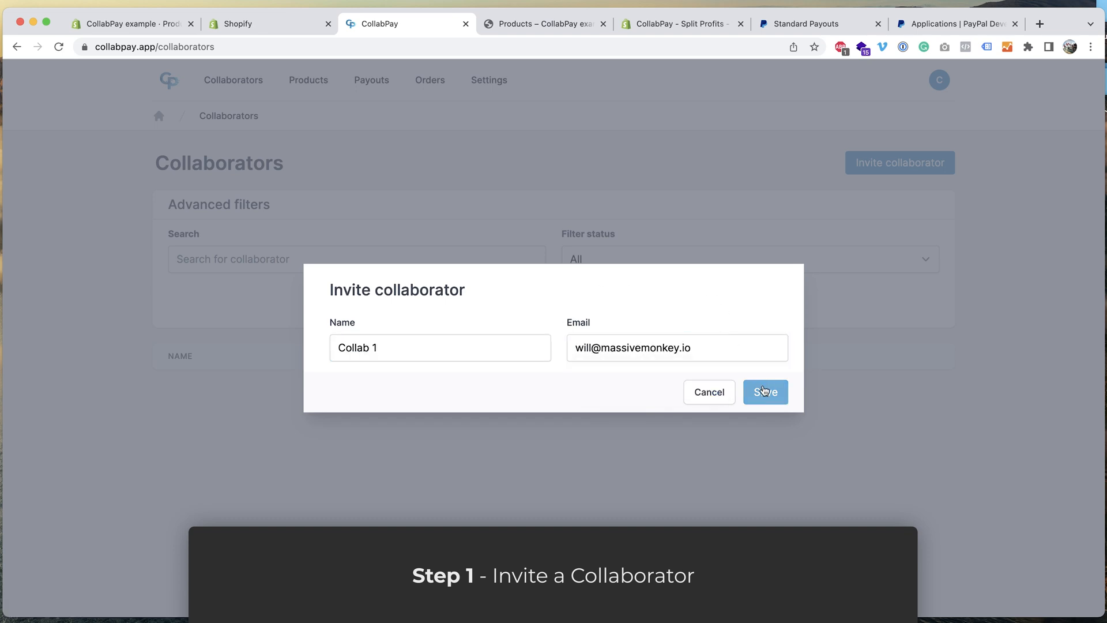
pyautogui.click(764, 392)
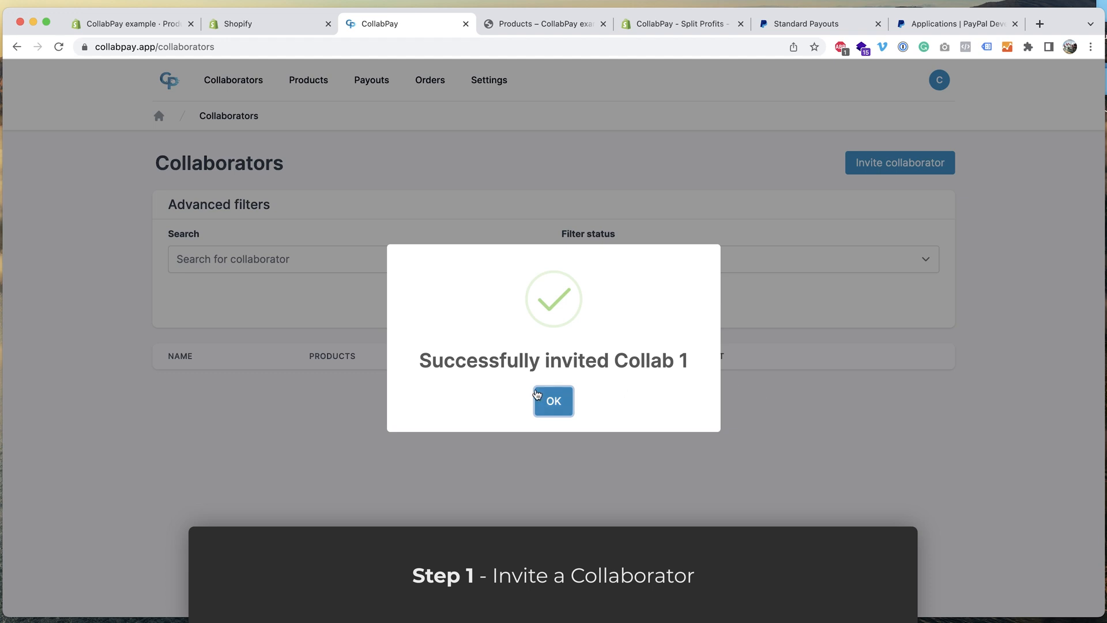
pyautogui.click(553, 401)
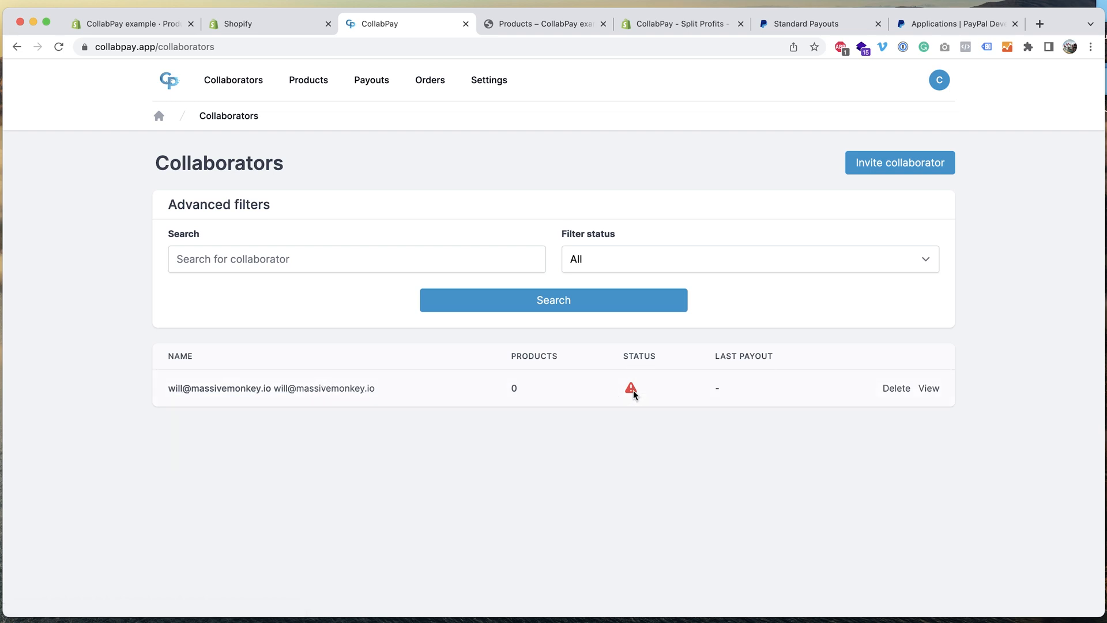
pyautogui.moveTo(632, 389)
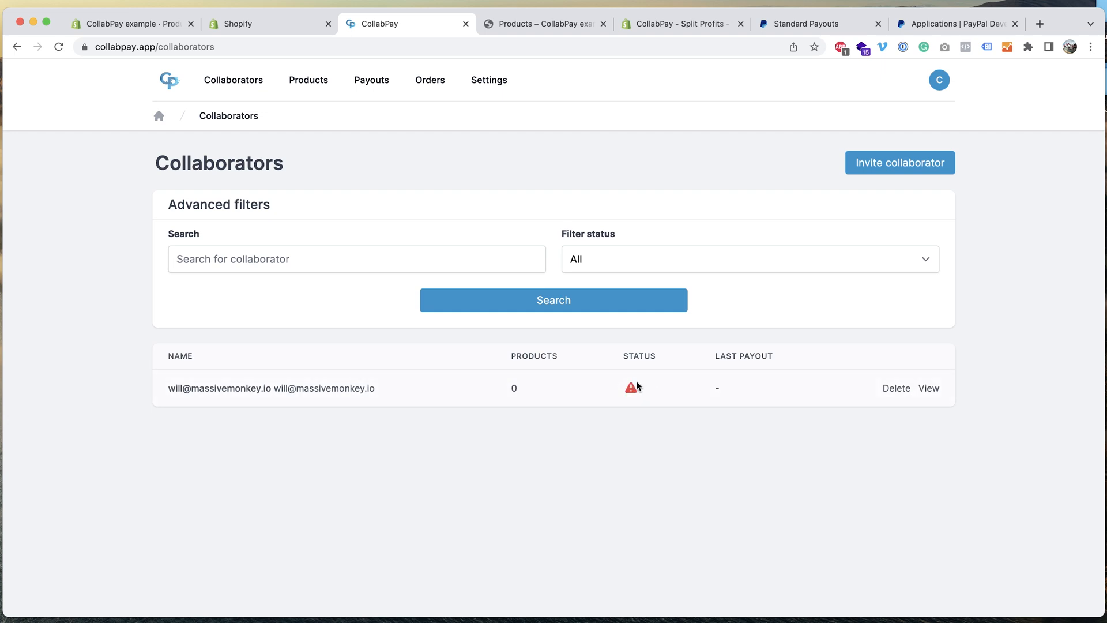
pyautogui.moveTo(777, 462)
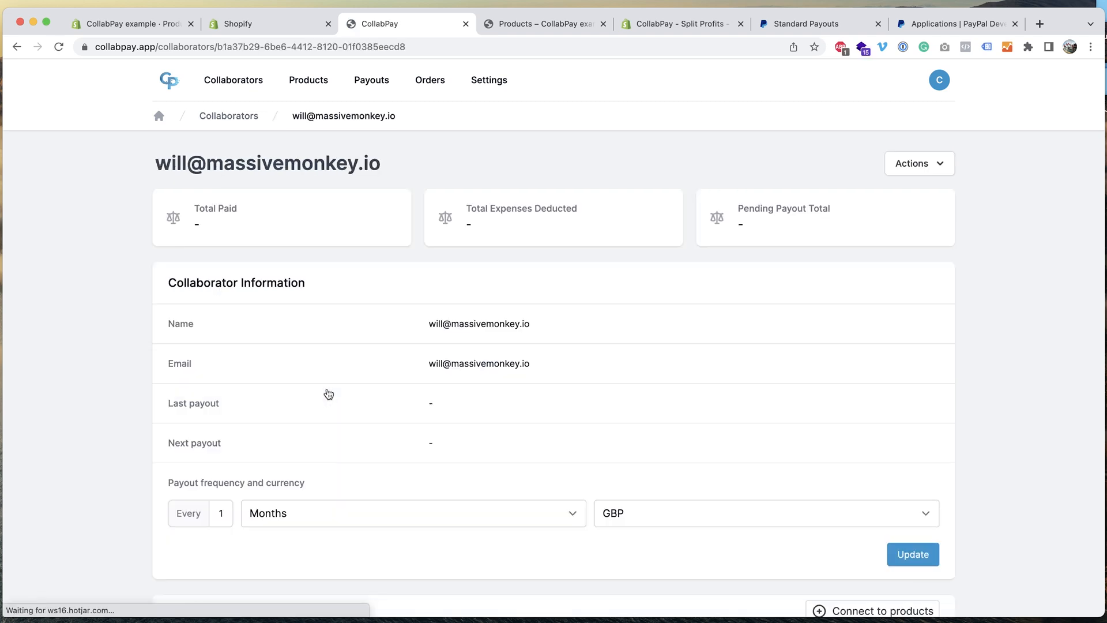
# - Set the collaborator's payout schedule to every 2 weeks in USD and update
pyautogui.scroll(-3)
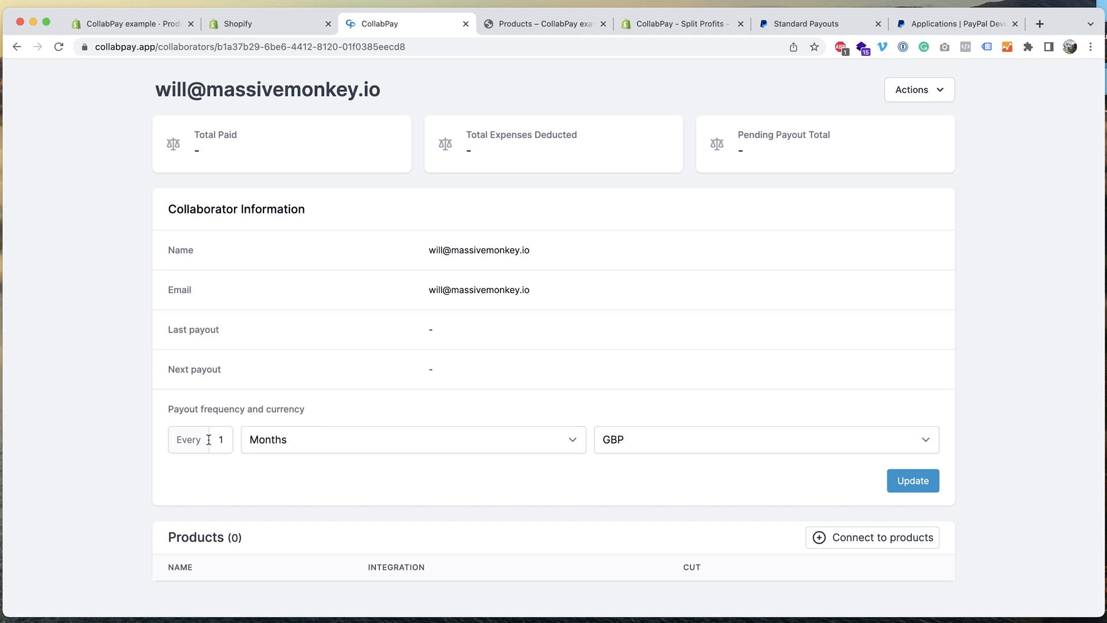
pyautogui.click(412, 439)
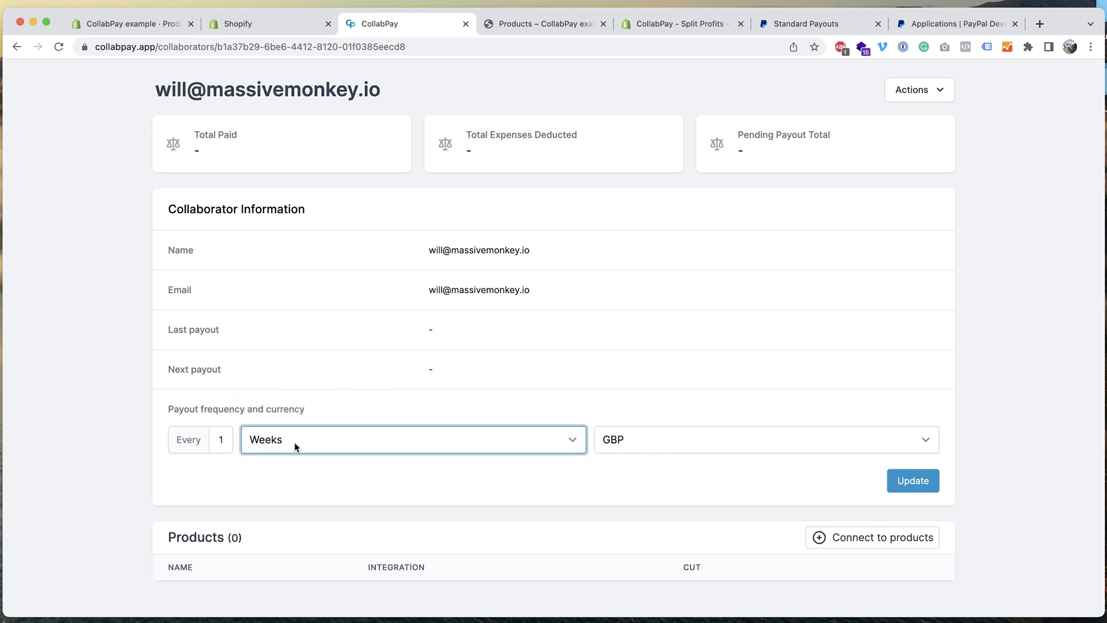
pyautogui.click(765, 439)
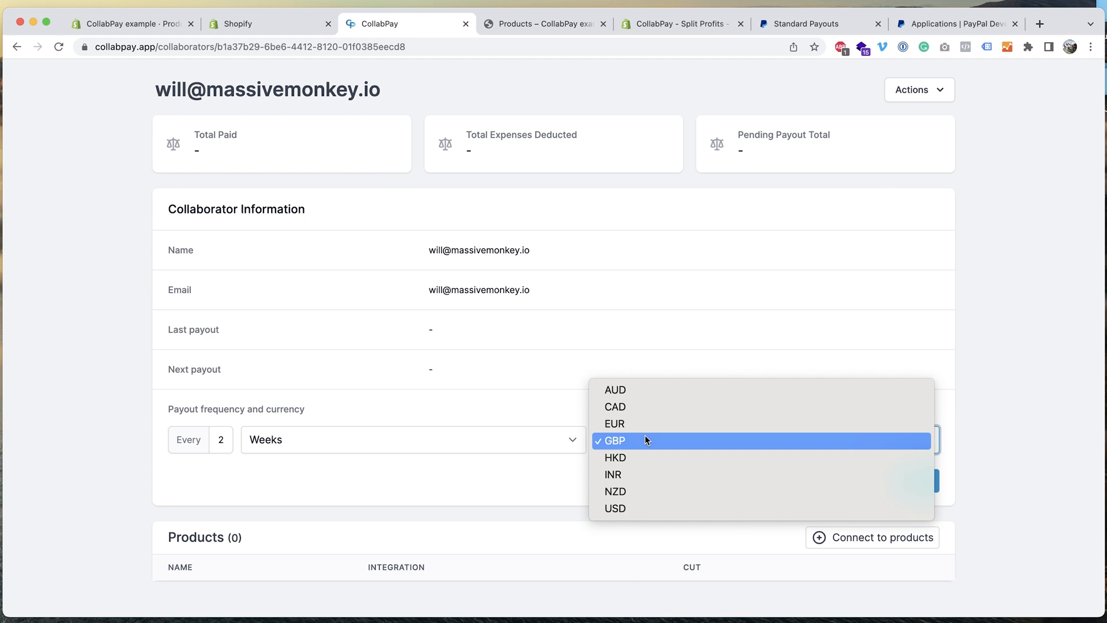
pyautogui.click(614, 509)
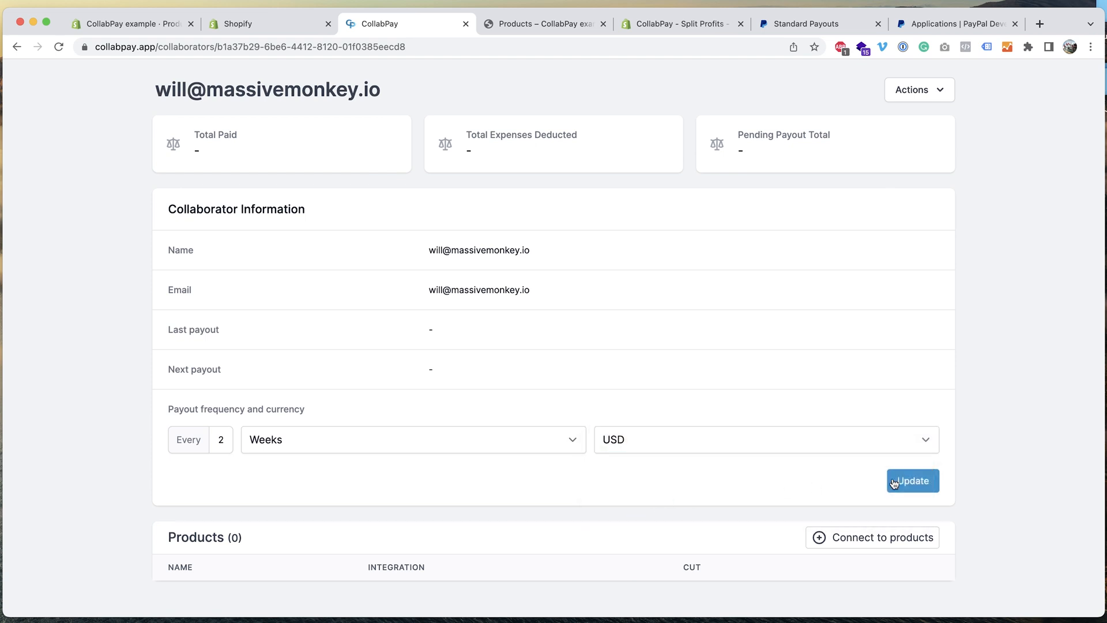
pyautogui.click(911, 480)
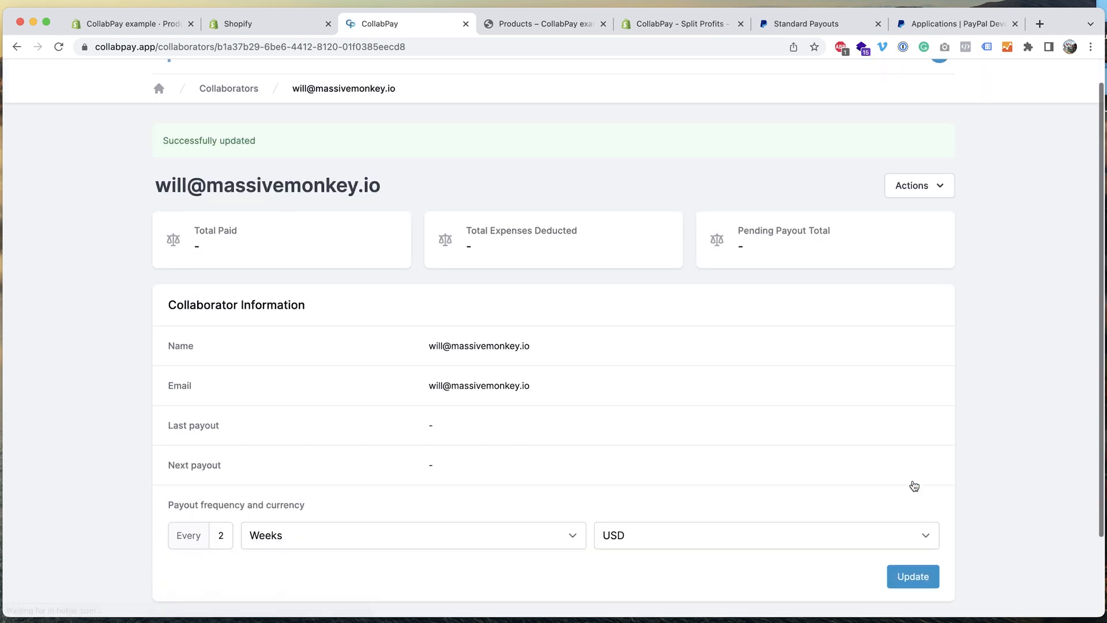
pyautogui.scroll(-3)
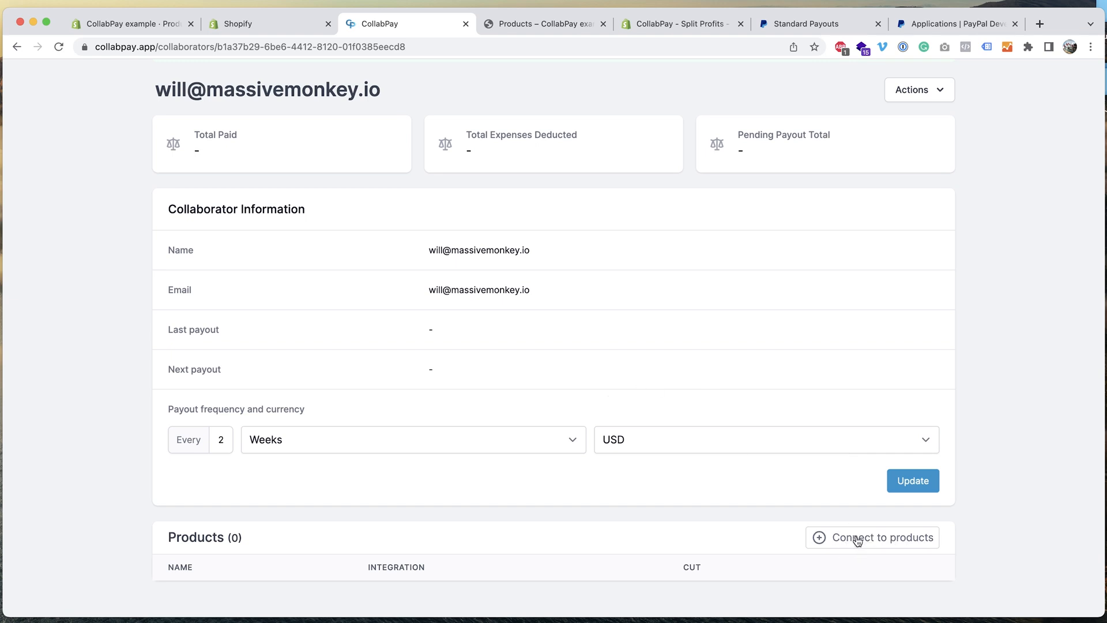
# - Connect both T-Shirts and Trousers to the collaborator with a 25% percentage
pyautogui.click(871, 537)
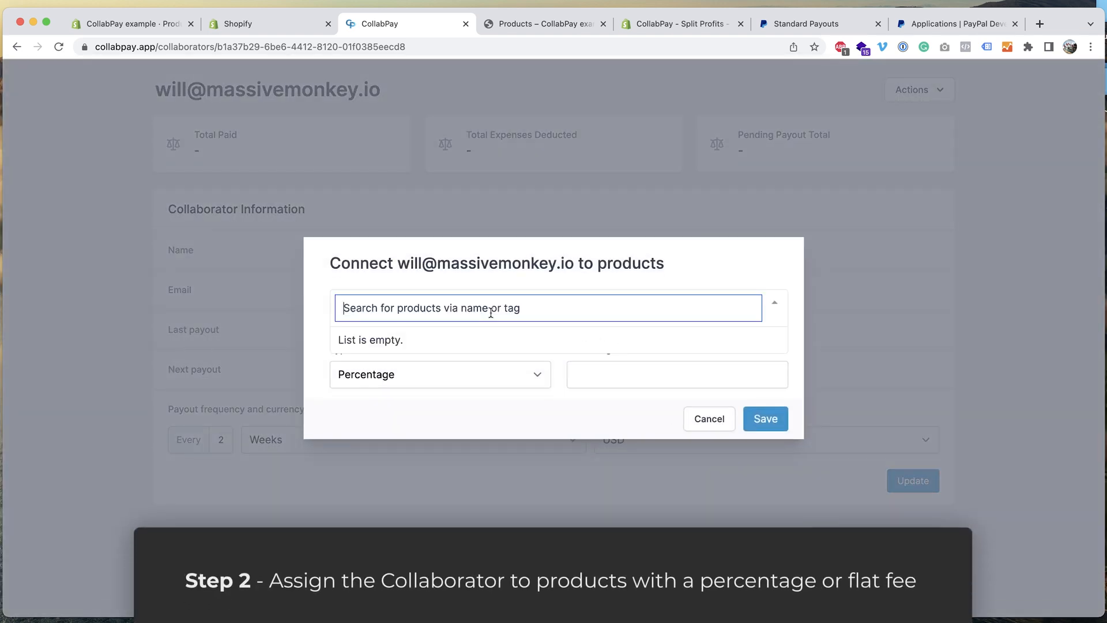
pyautogui.write('tshi')
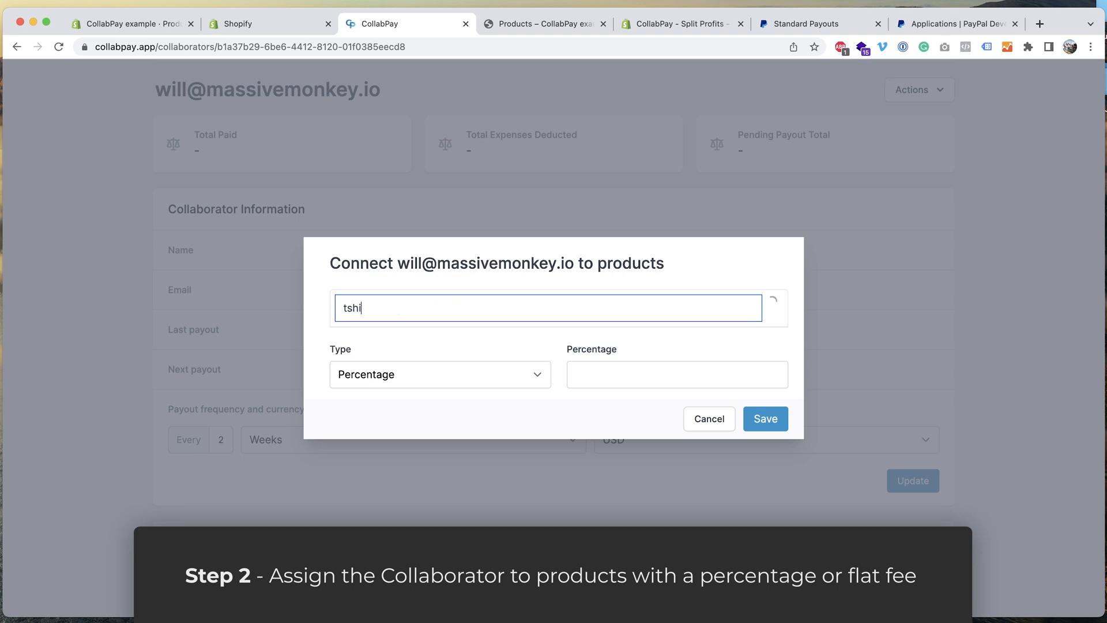
pyautogui.write('t-sh')
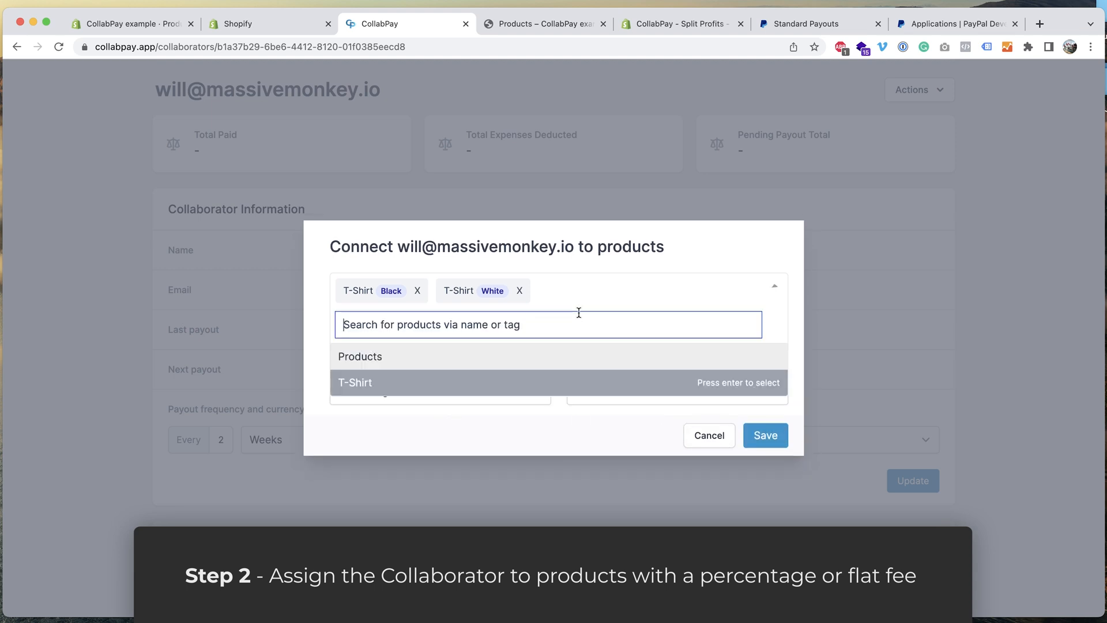
pyautogui.write('trous')
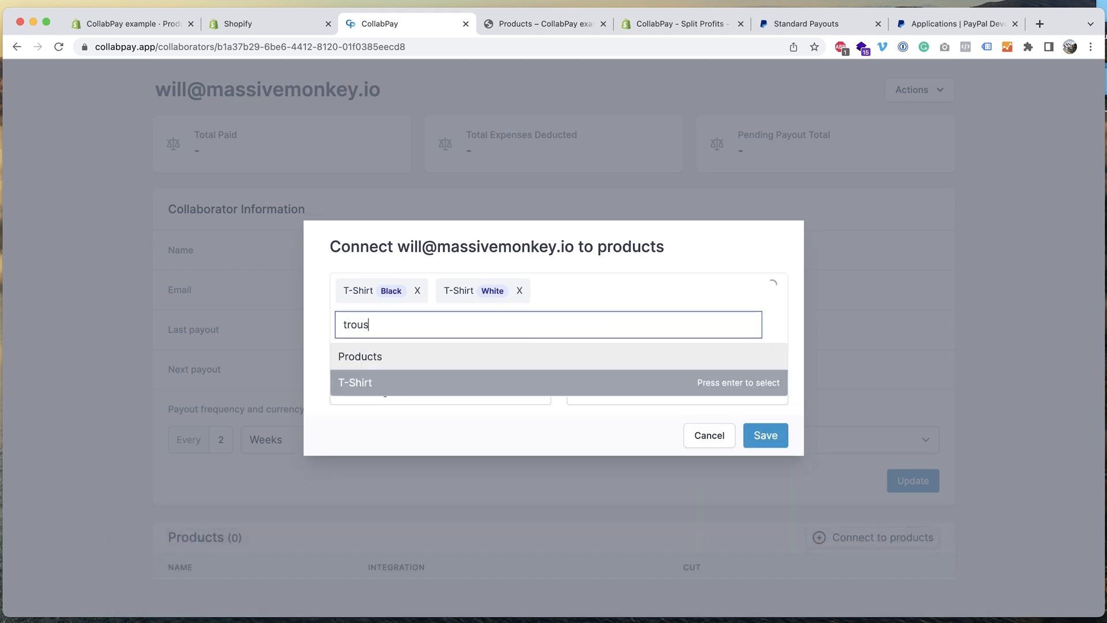
pyautogui.press('enter')
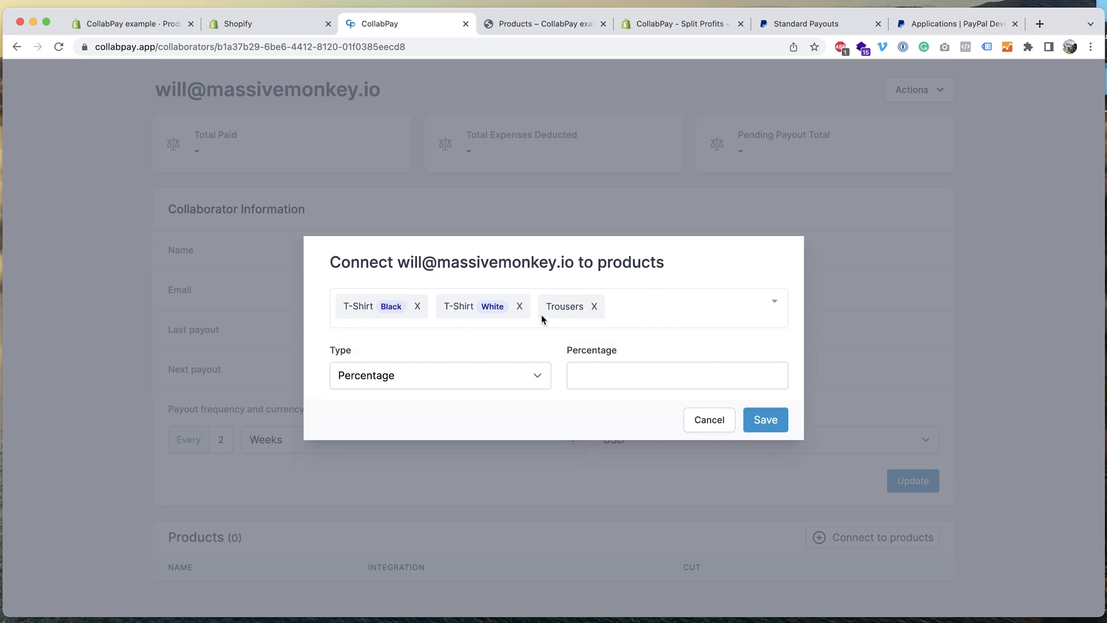
pyautogui.click(676, 375)
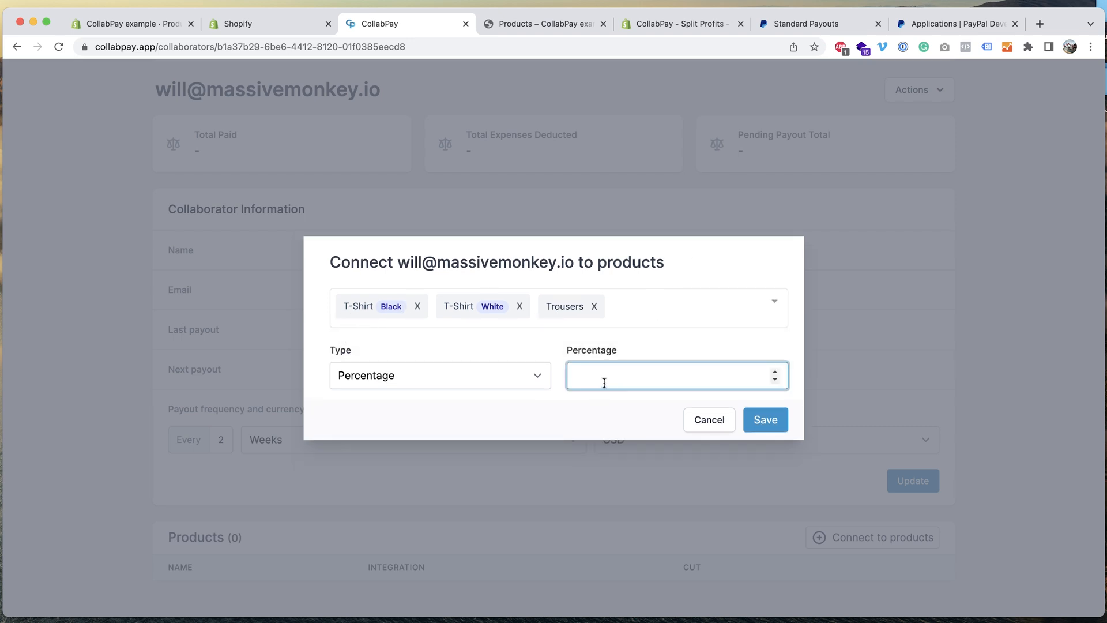
pyautogui.write('25')
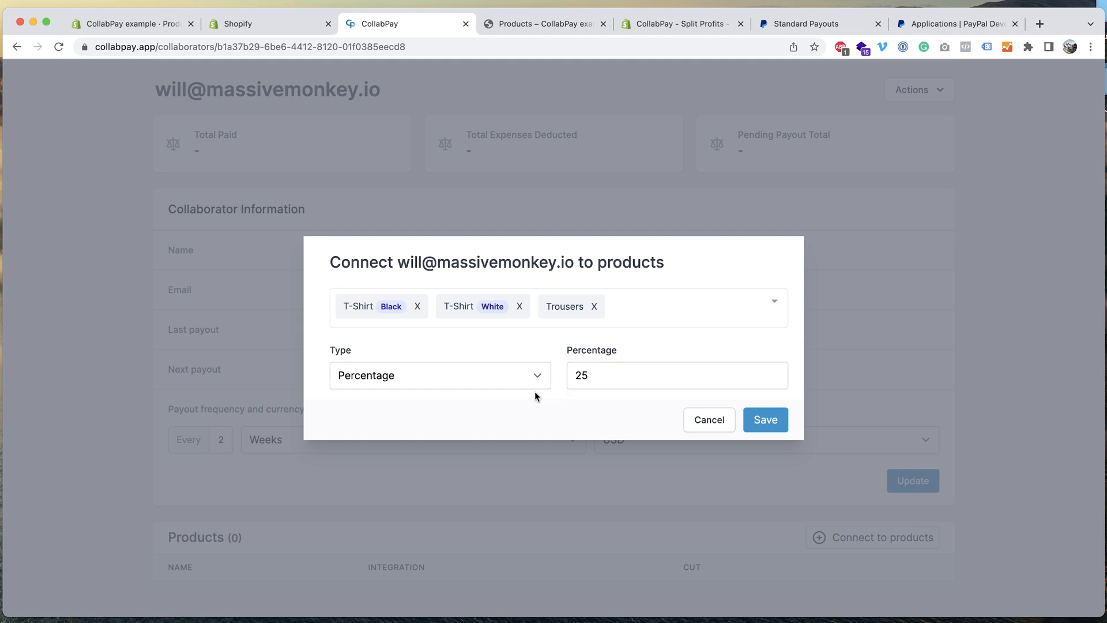
pyautogui.click(765, 419)
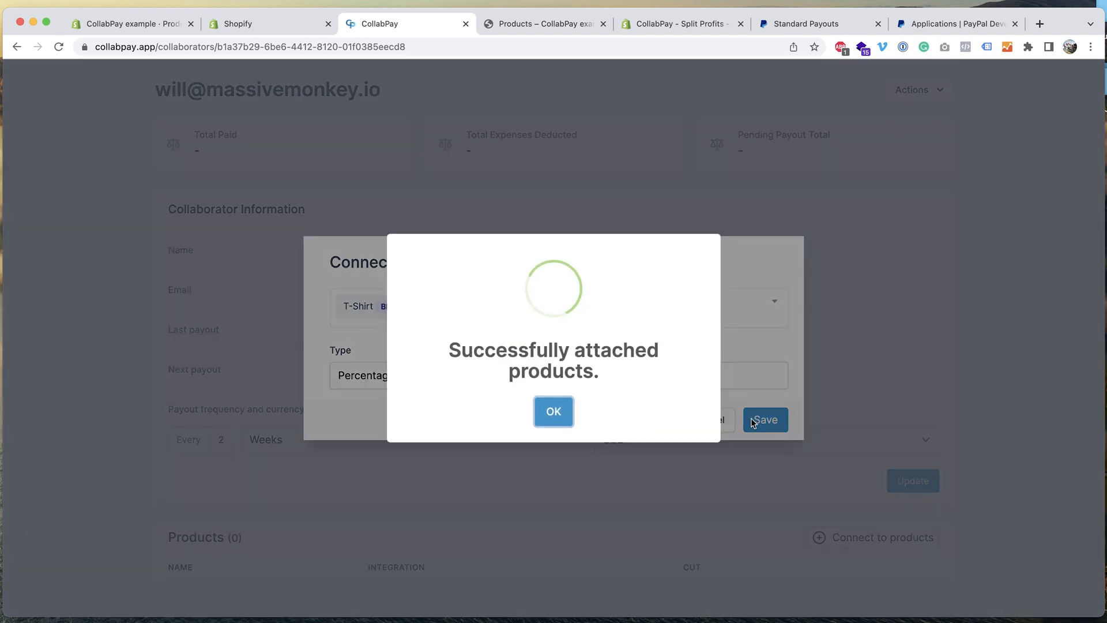
pyautogui.click(553, 411)
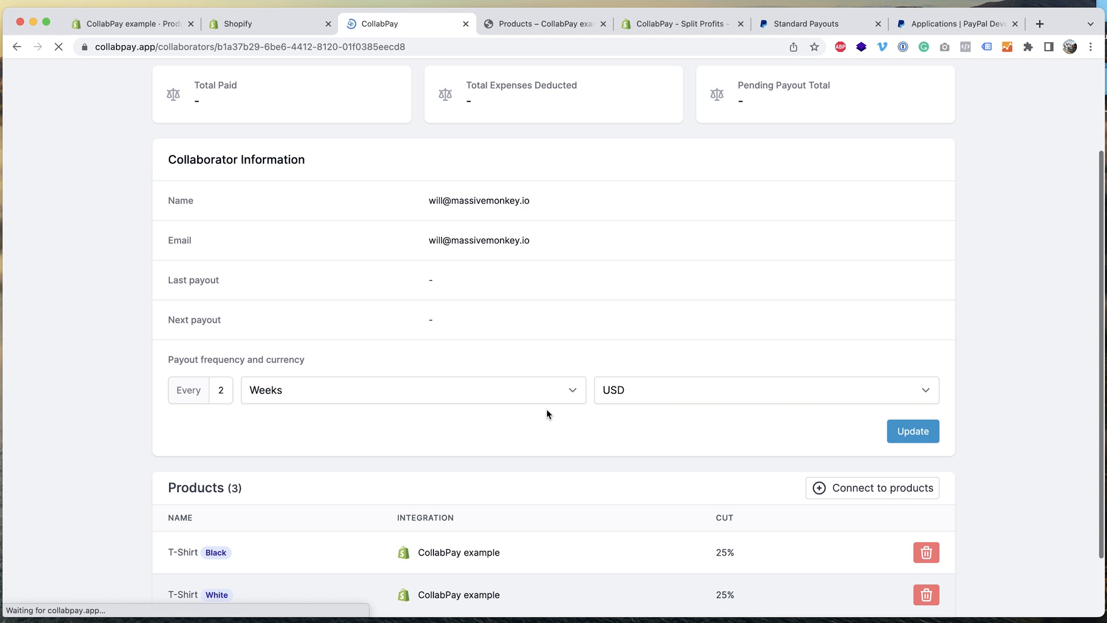
pyautogui.scroll(-3)
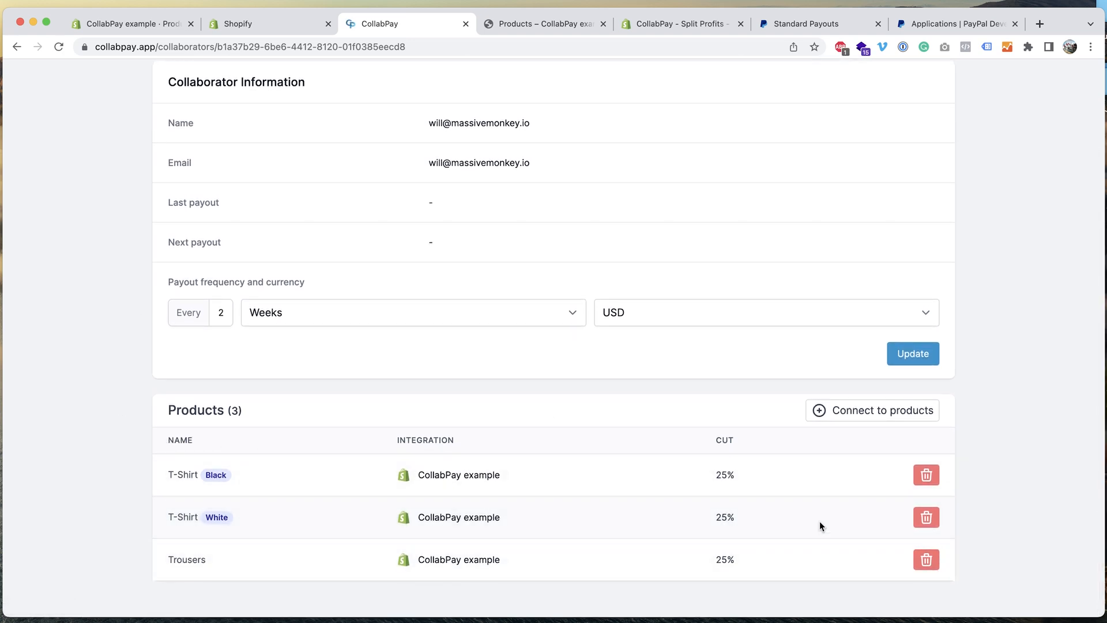
pyautogui.moveTo(721, 578)
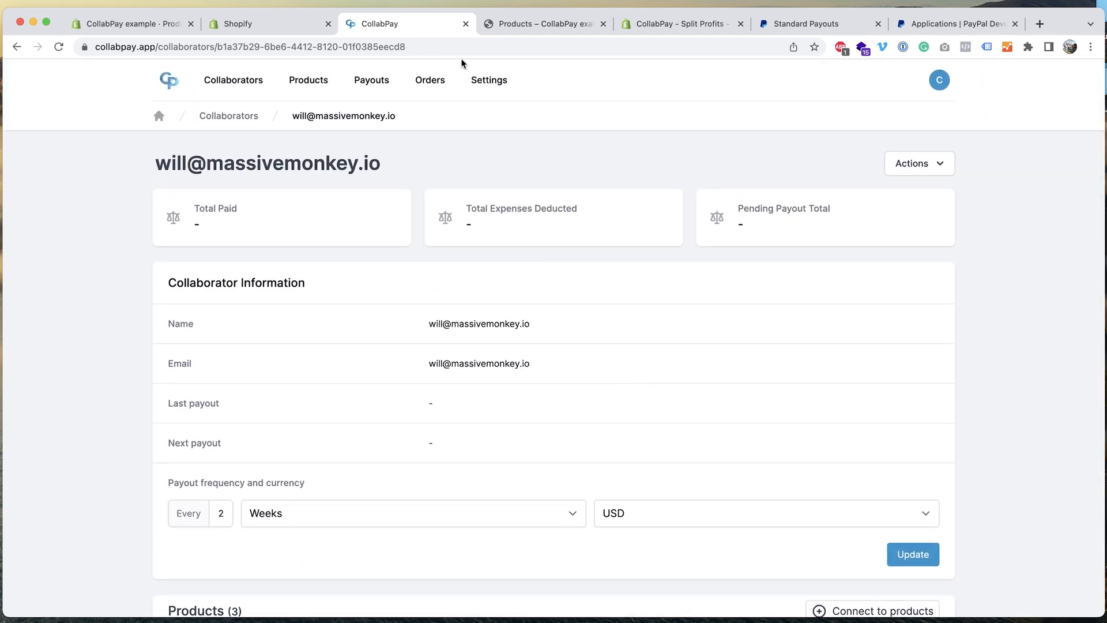
# - Check that CollabPay's Orders list is empty, then switch to the Shopify store catalog
pyautogui.click(429, 80)
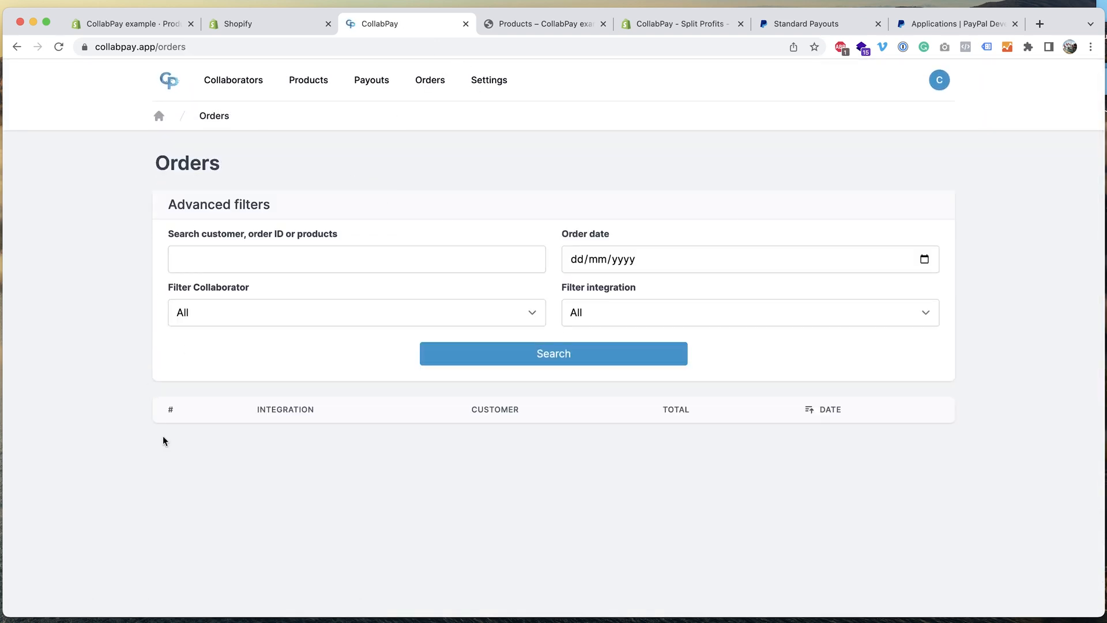
pyautogui.moveTo(283, 454)
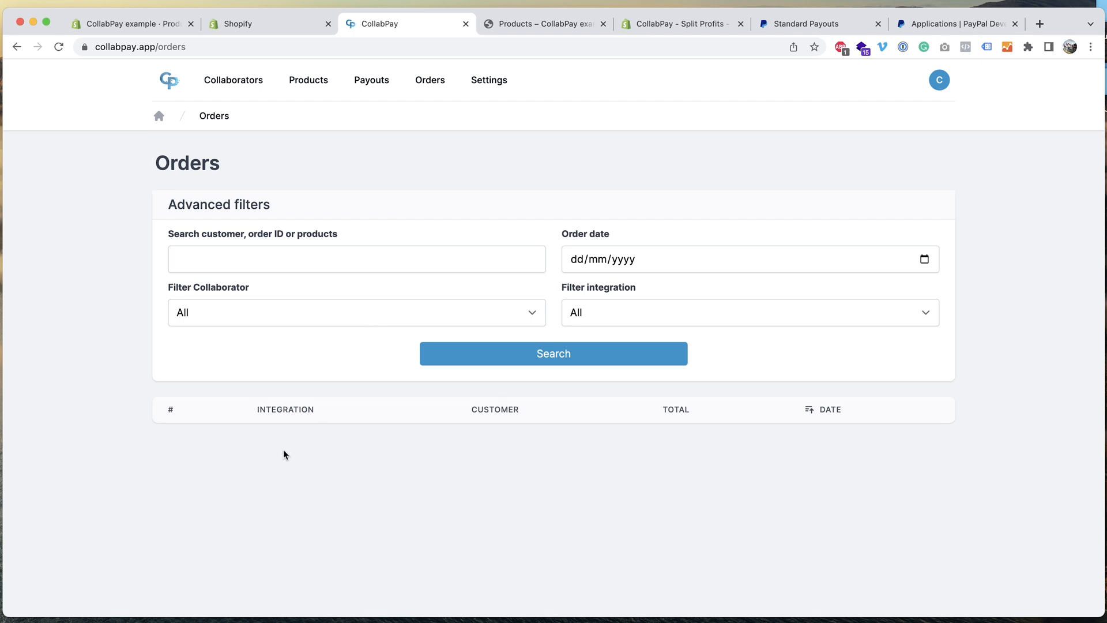
pyautogui.click(544, 23)
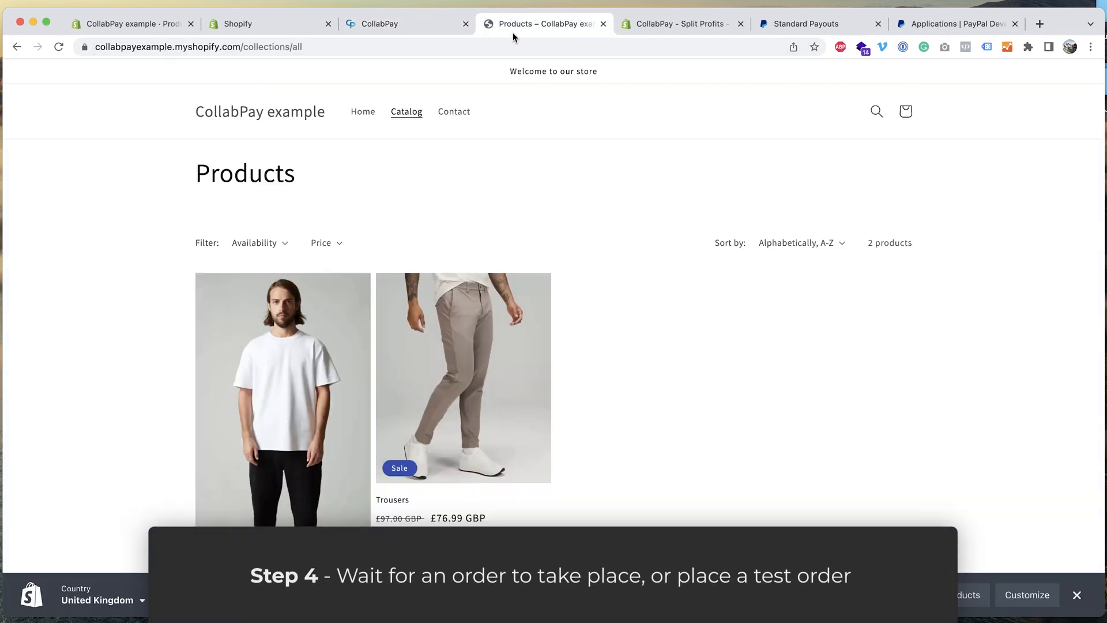
# - Place a £120.97 test order for Trousers and both T-Shirts, then return to CollabPay
pyautogui.scroll(-3)
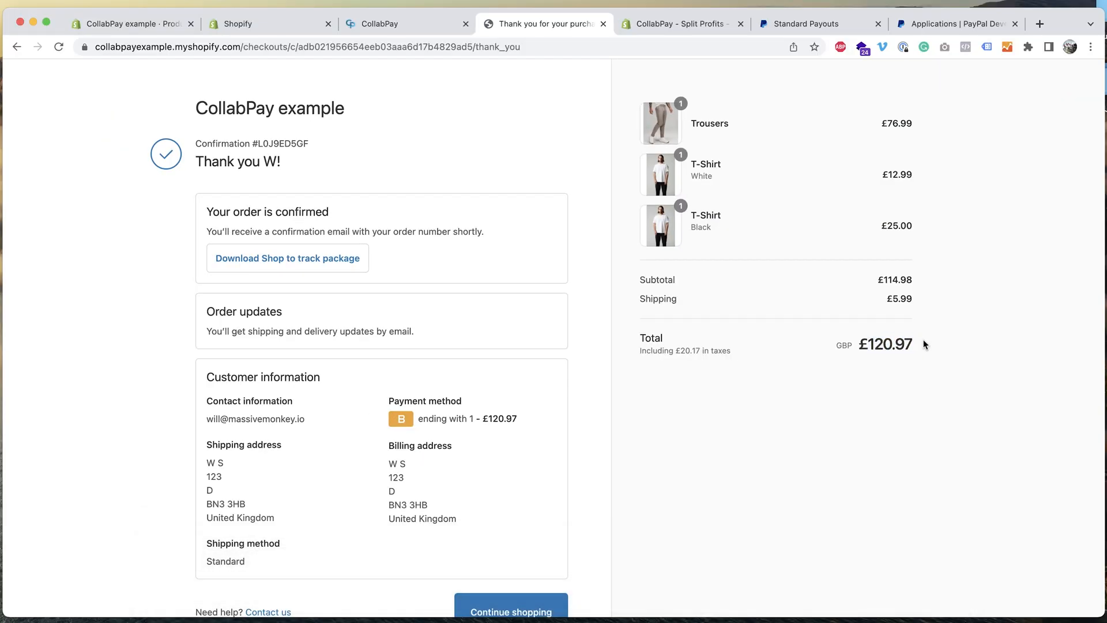
pyautogui.click(381, 23)
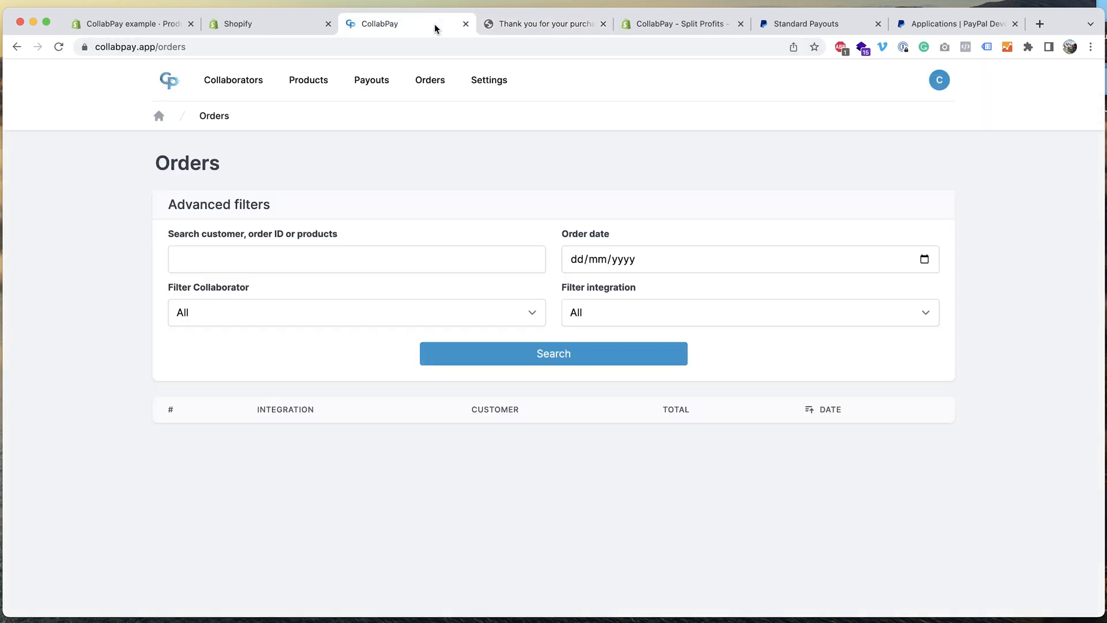
# - Refresh Orders and open order #1001 to review its 25% collaborator takes and products
pyautogui.click(428, 79)
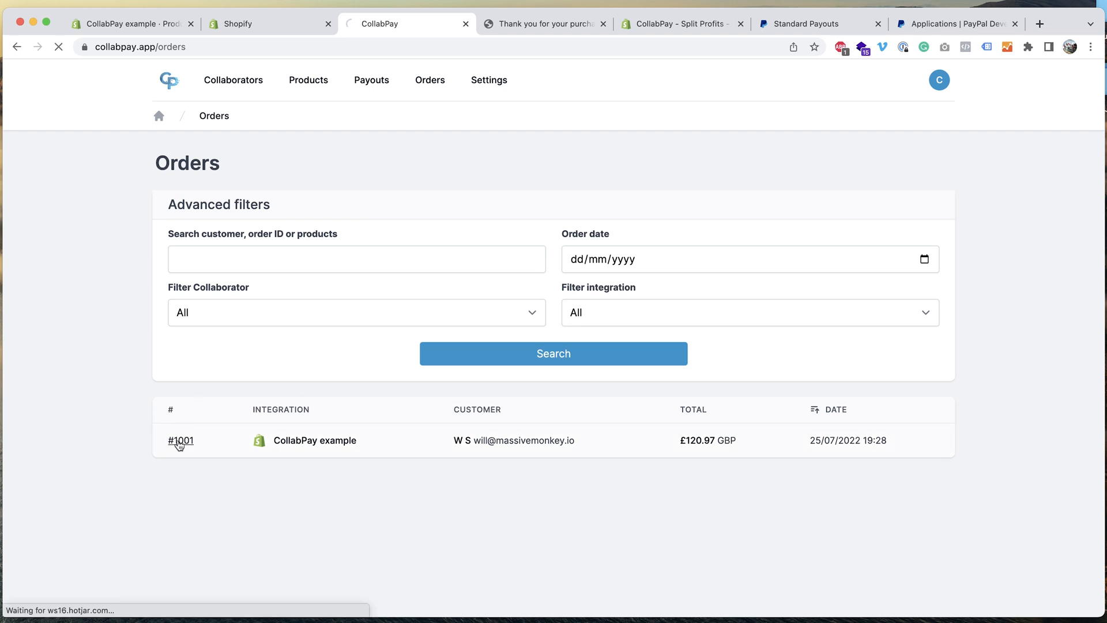
pyautogui.click(181, 440)
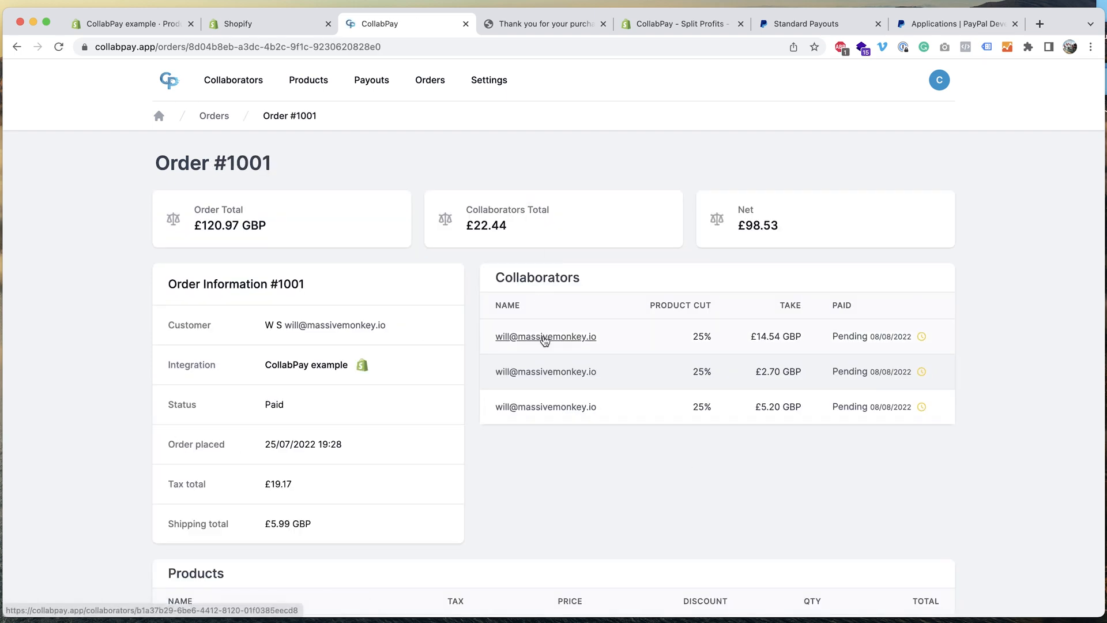
pyautogui.scroll(-3)
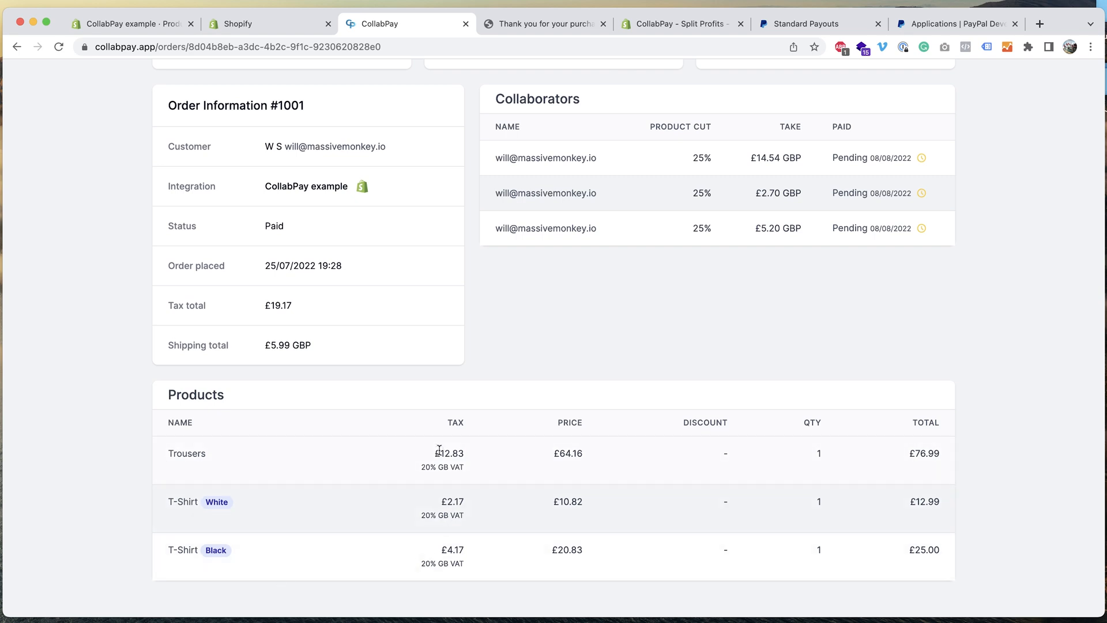
pyautogui.moveTo(466, 472)
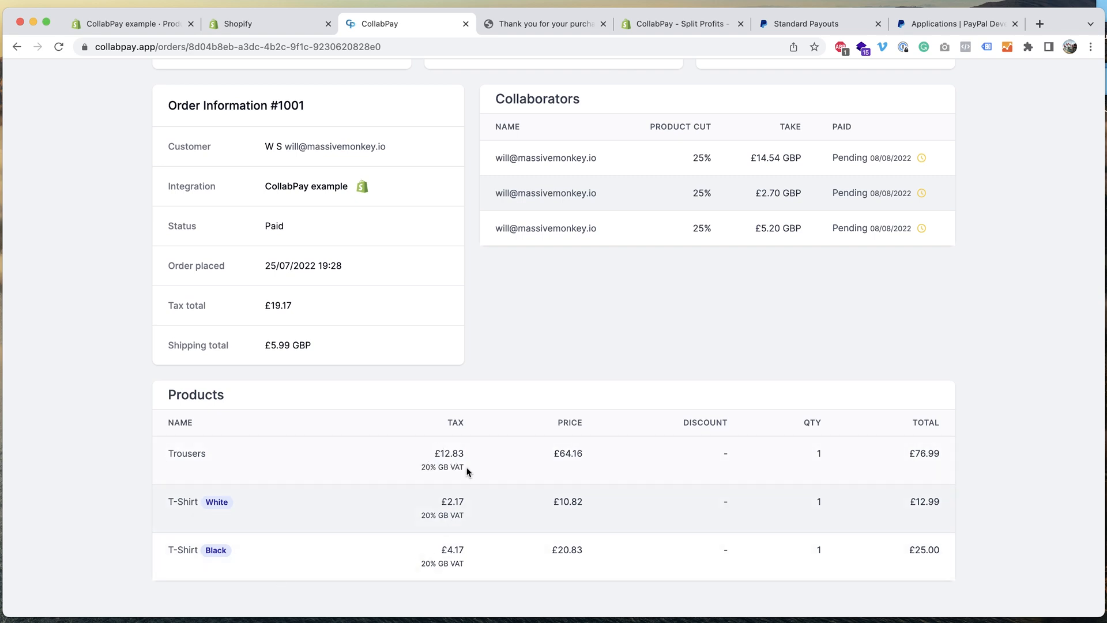
pyautogui.moveTo(441, 422)
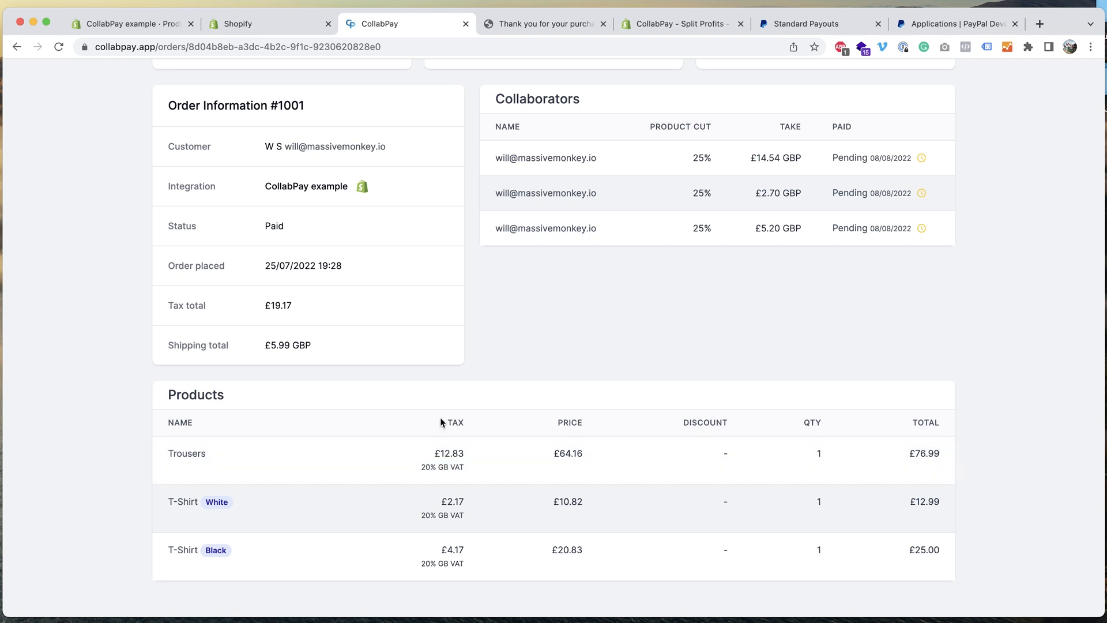
pyautogui.moveTo(472, 429)
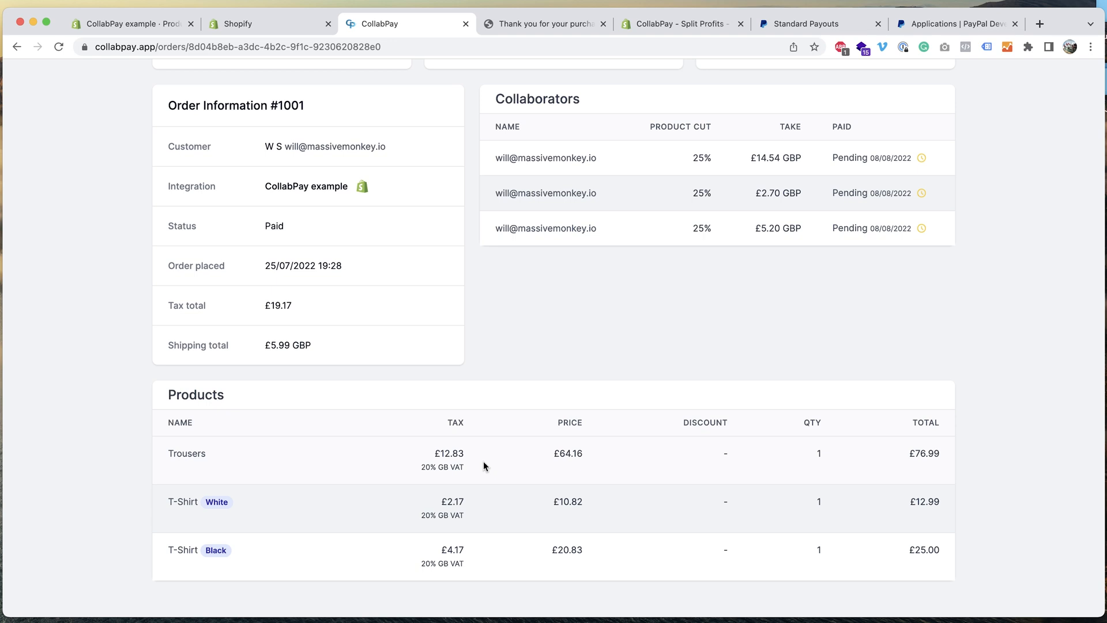
pyautogui.moveTo(446, 449)
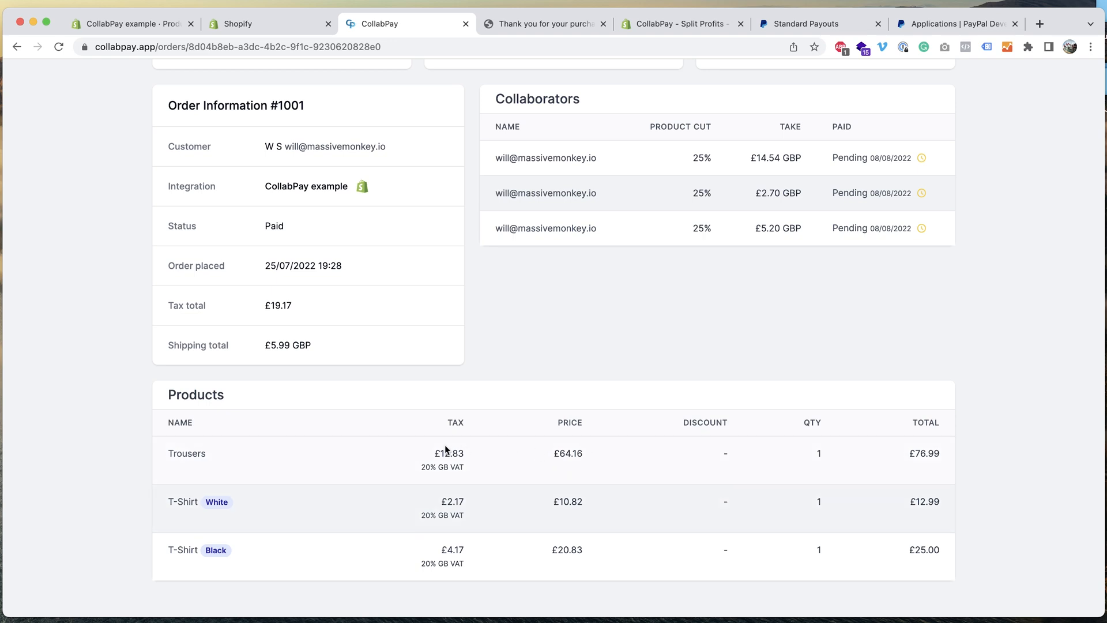
pyautogui.moveTo(554, 452)
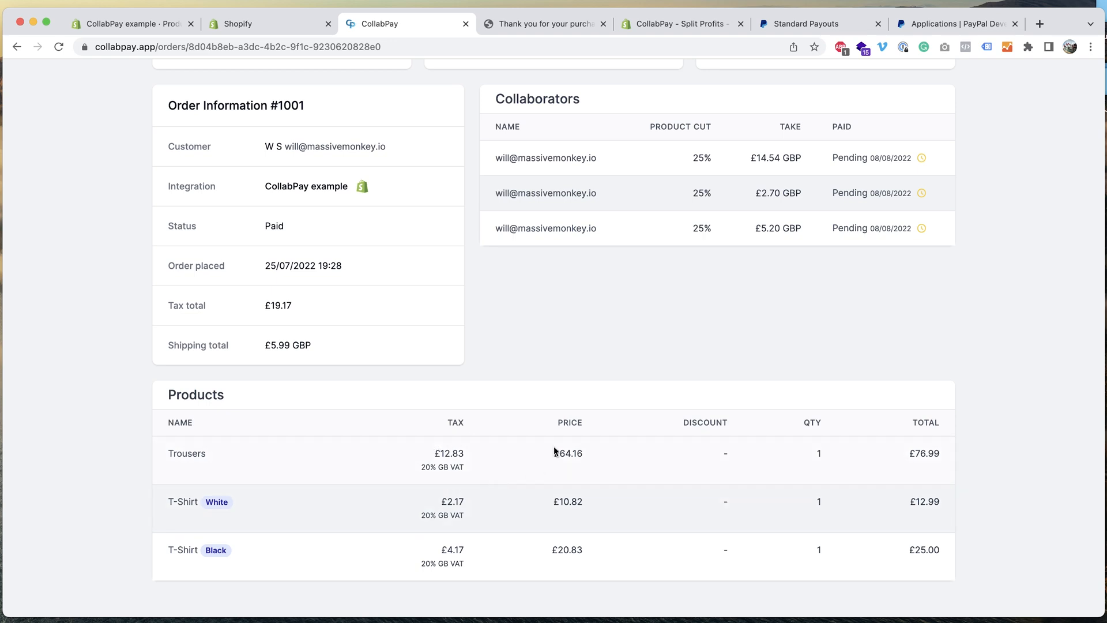
pyautogui.moveTo(537, 348)
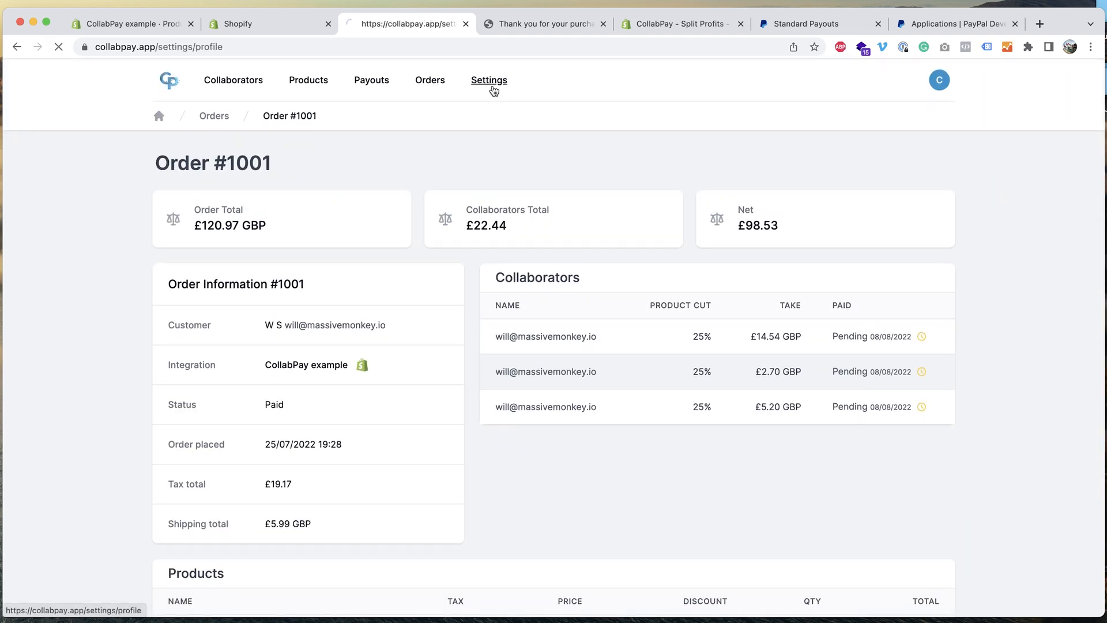
# - Open Settings to confirm tax and shipping are deducted before the revenue share
pyautogui.click(489, 79)
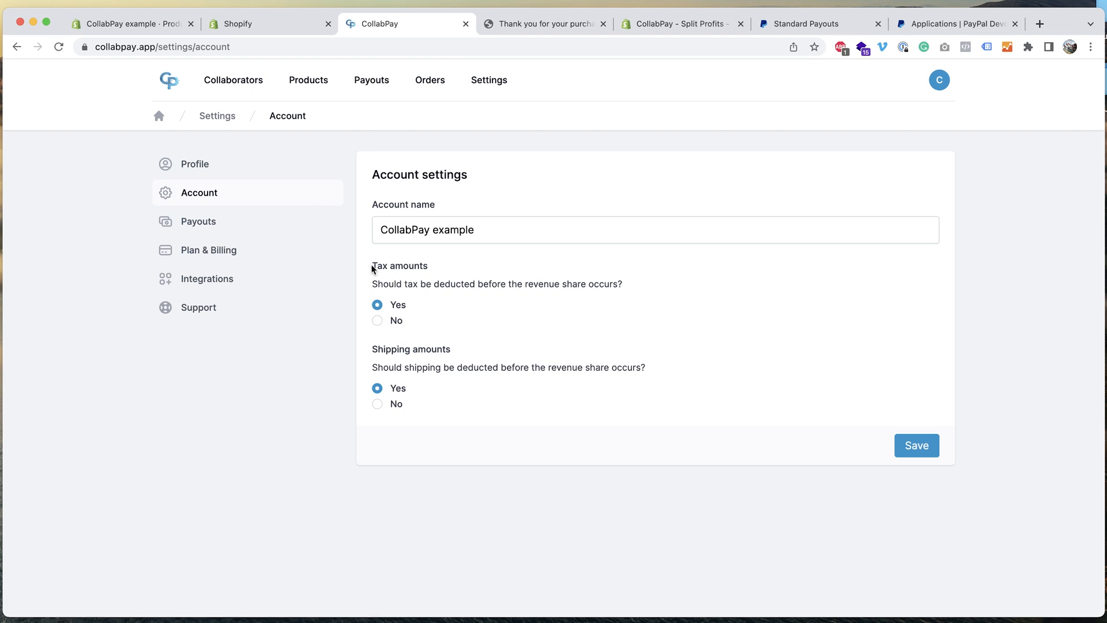
pyautogui.moveTo(373, 367)
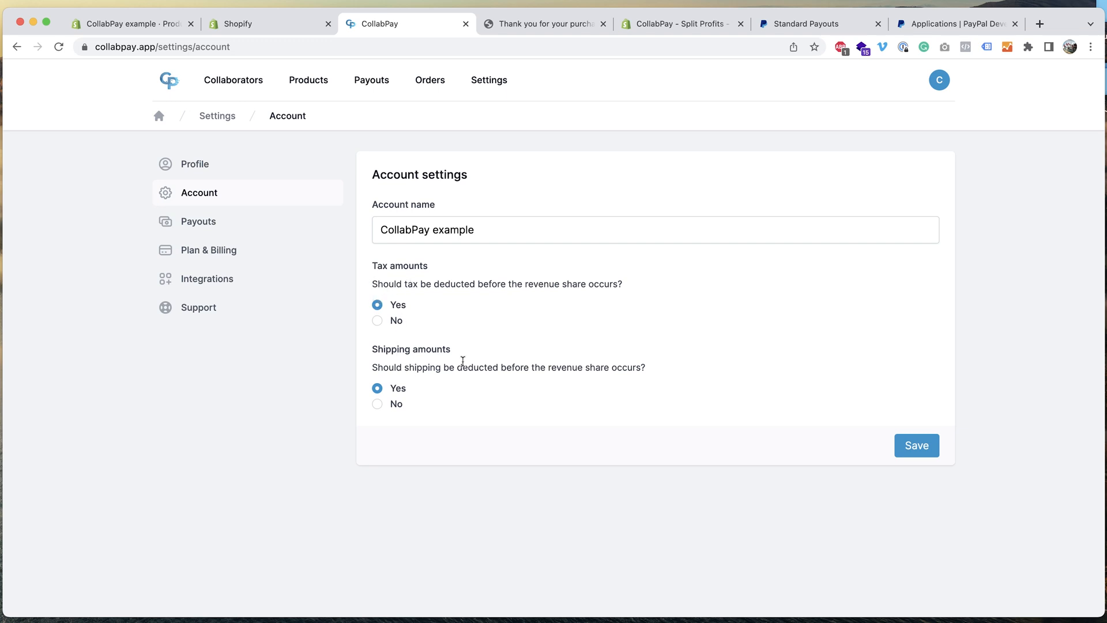
pyautogui.moveTo(476, 365)
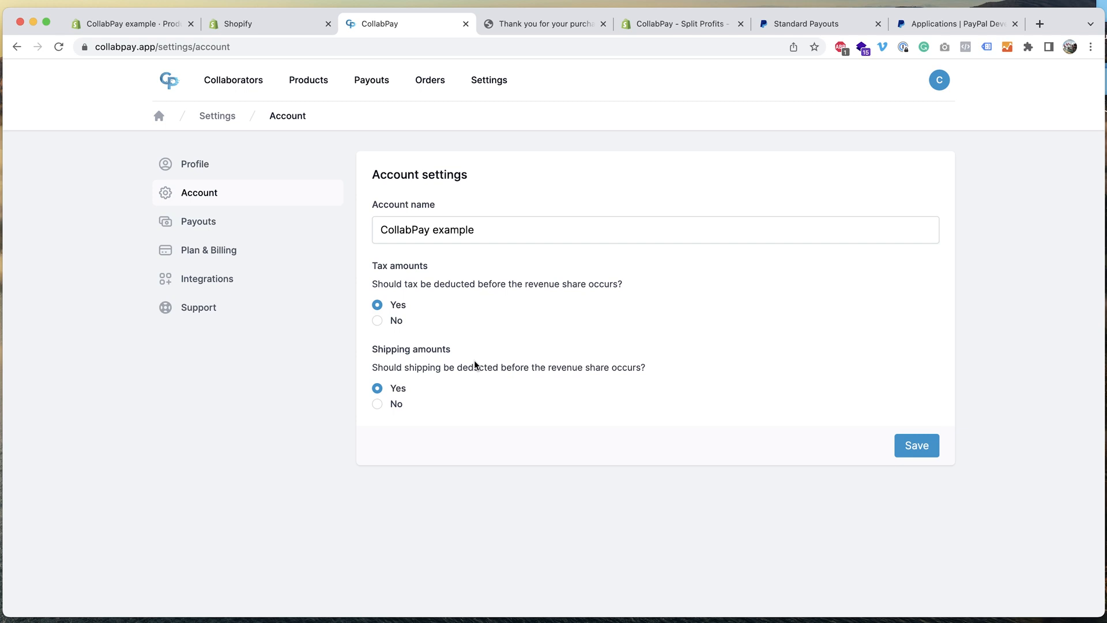
pyautogui.moveTo(351, 92)
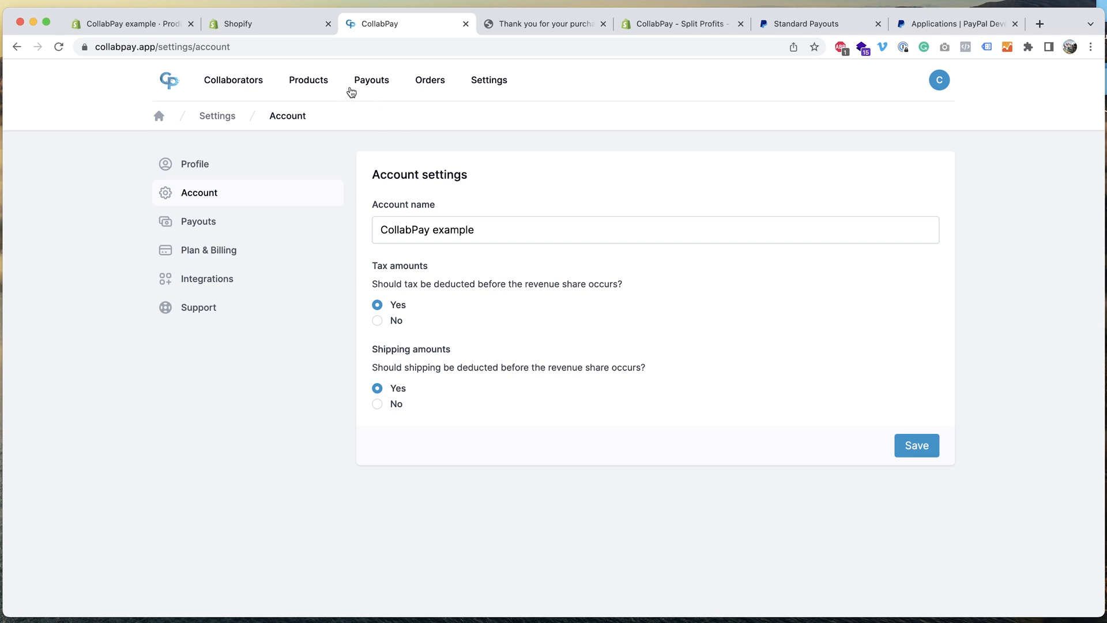
# - Reopen order #1001, then view Payouts listing the pending $26.87 USD payment
pyautogui.click(429, 79)
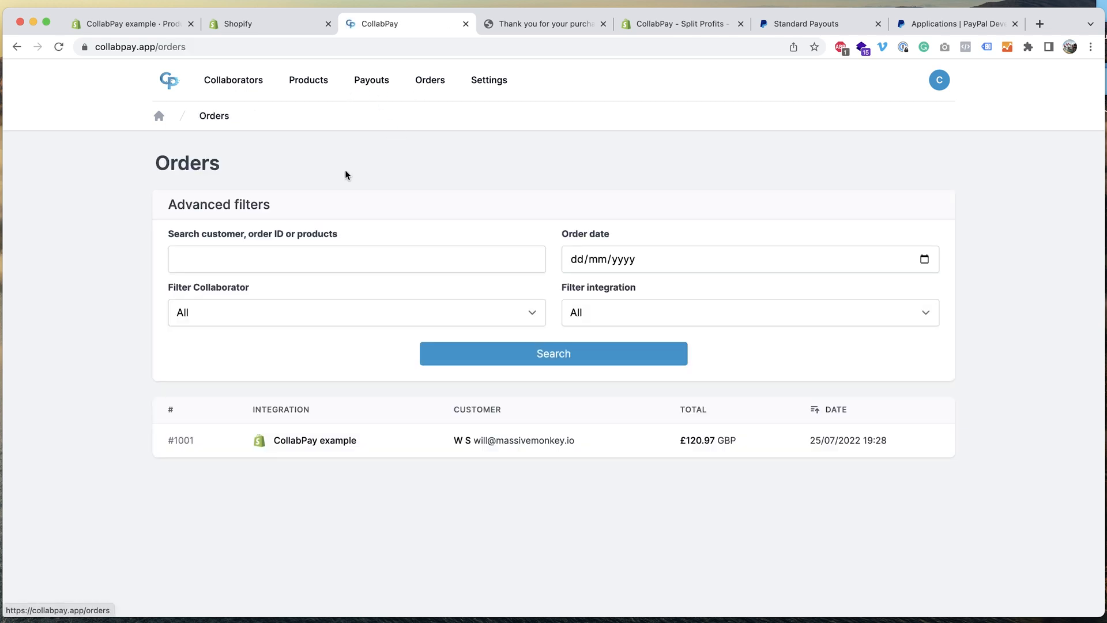
pyautogui.click(180, 439)
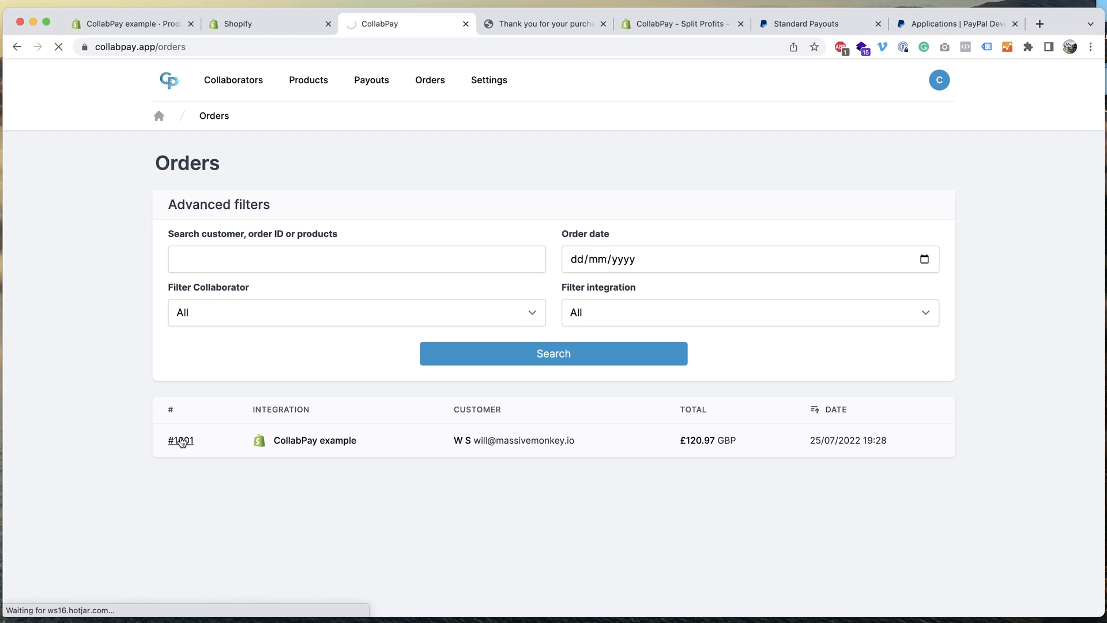
pyautogui.click(181, 440)
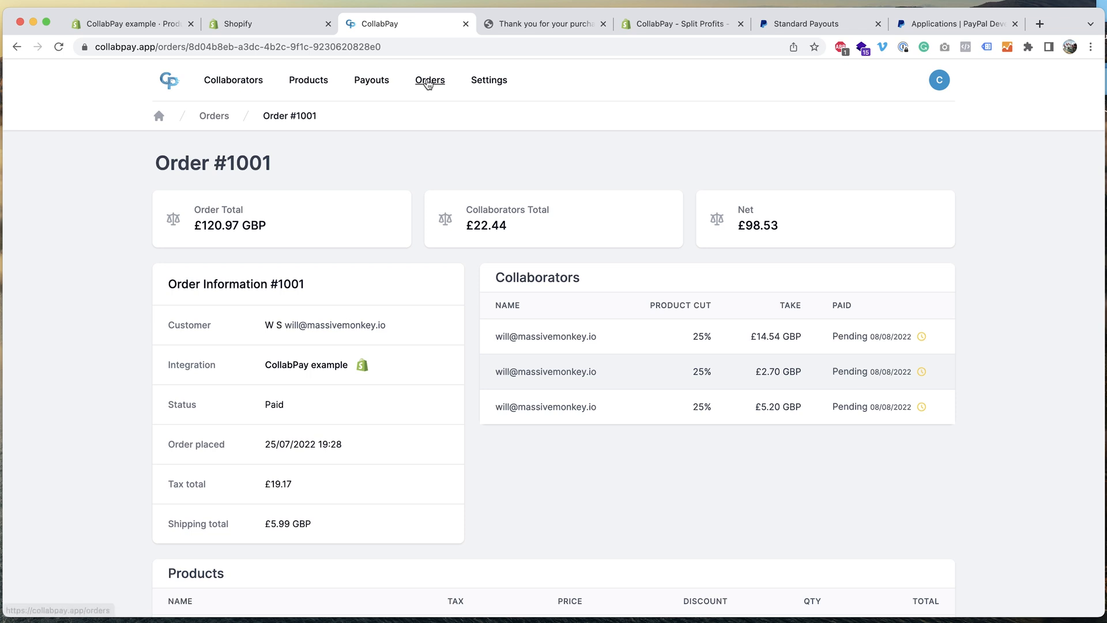
pyautogui.click(371, 80)
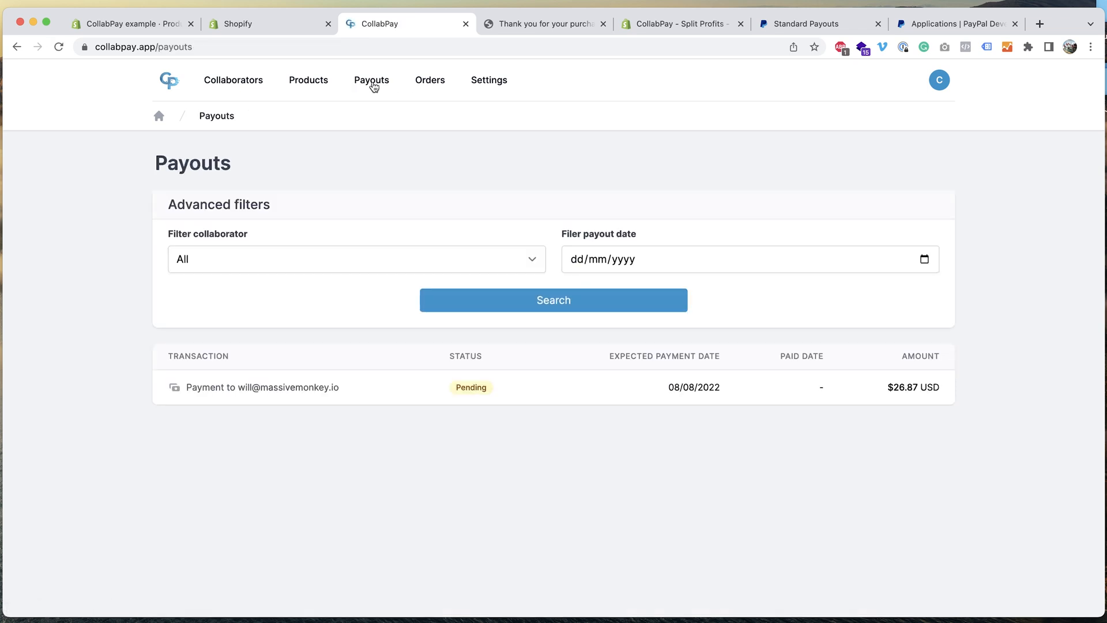
pyautogui.moveTo(503, 382)
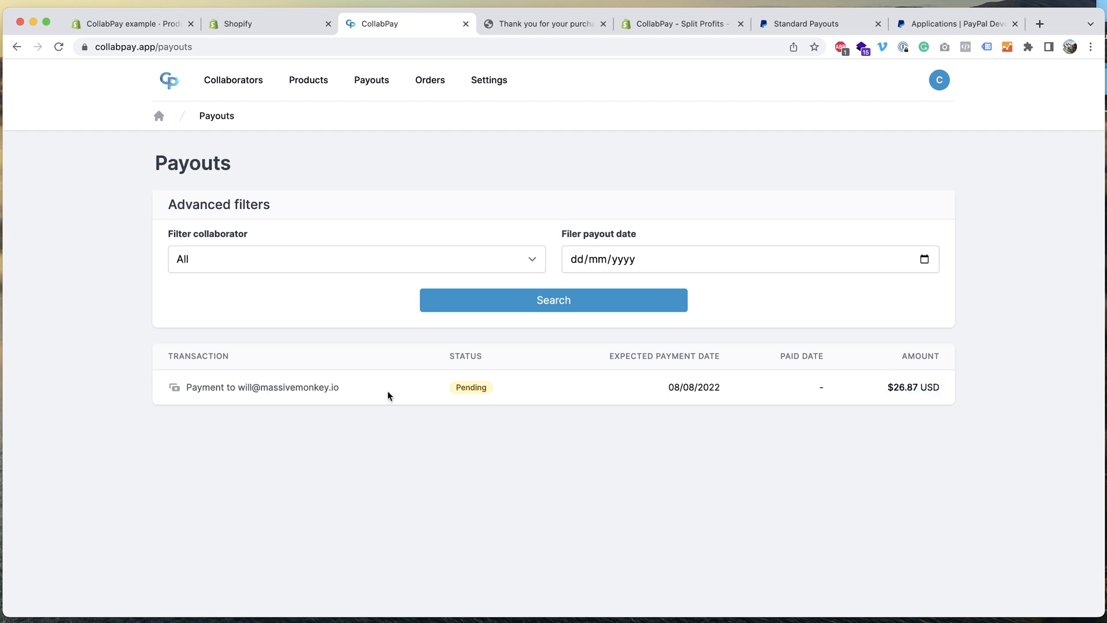
# - Open the payout to see Trousers $17.41, white T-Shirt $3.23, black T-Shirt $6.23
pyautogui.click(261, 387)
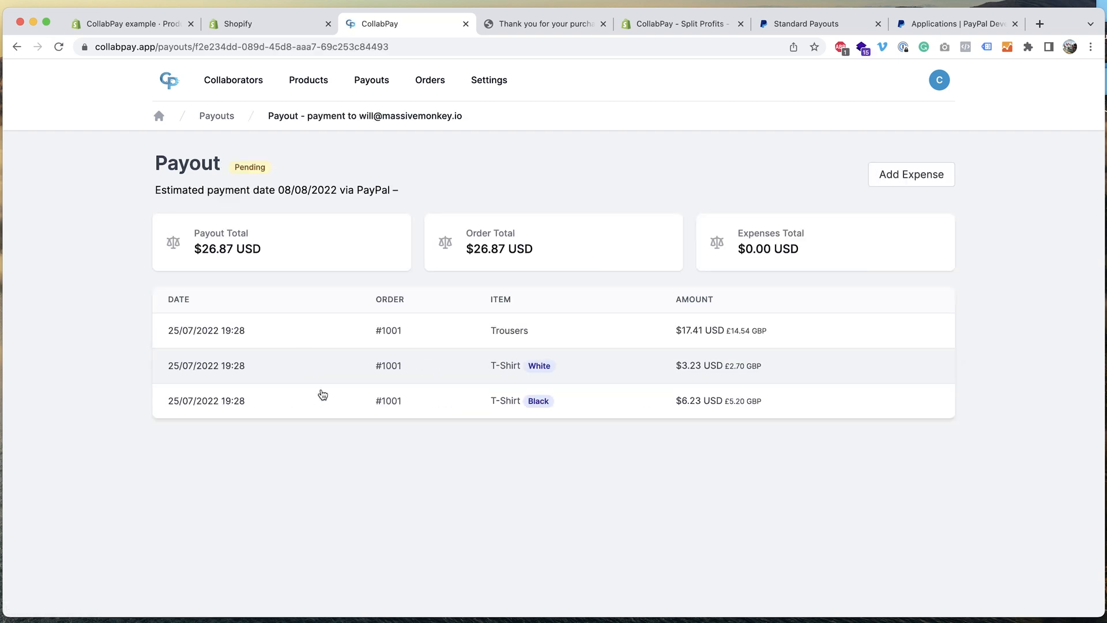